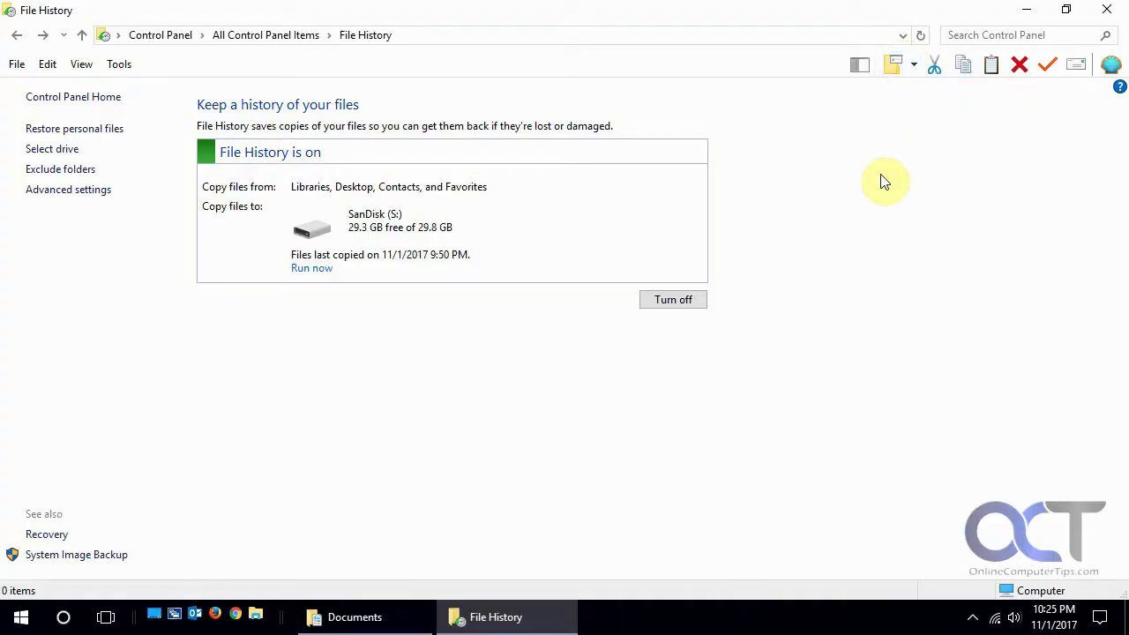
mouse_move(536, 164)
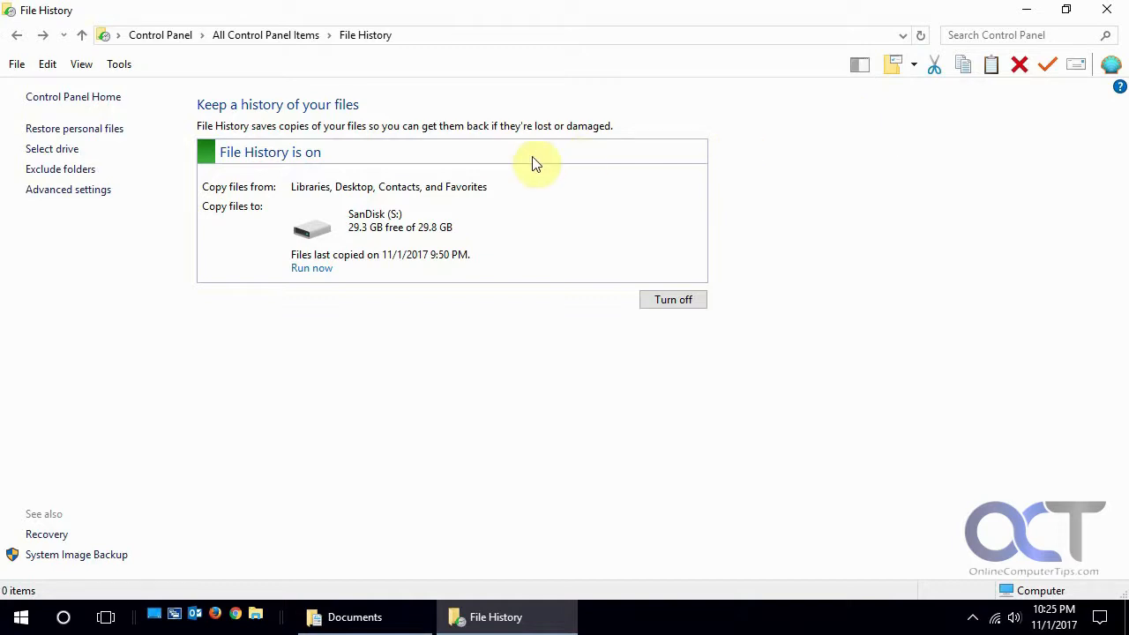
mouse_move(520, 391)
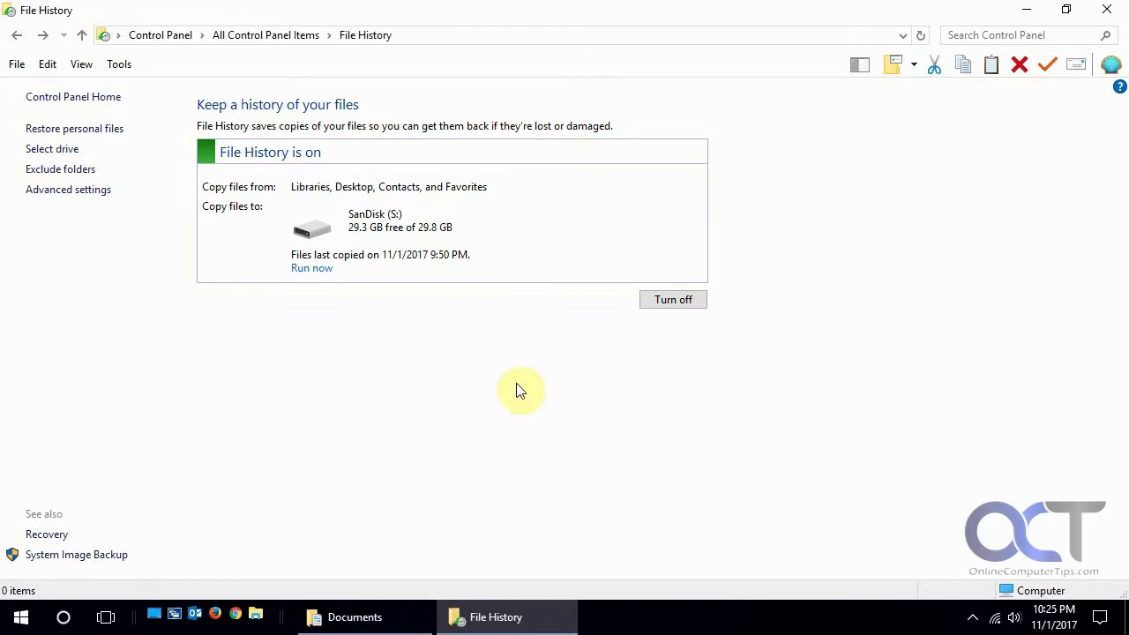
mouse_move(501, 415)
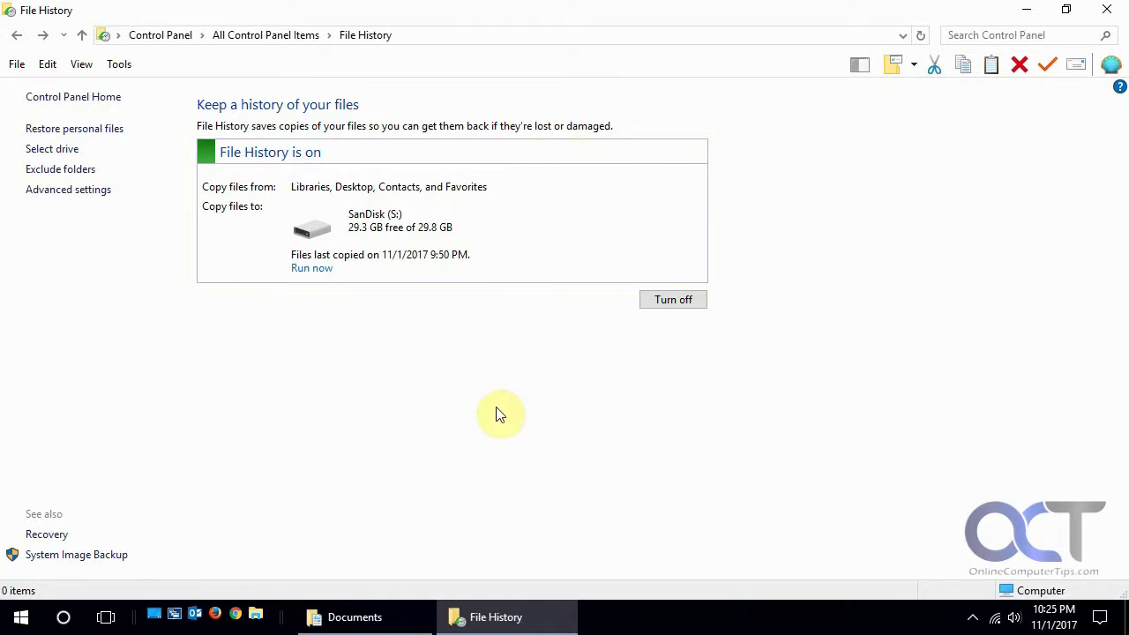
mouse_move(457, 321)
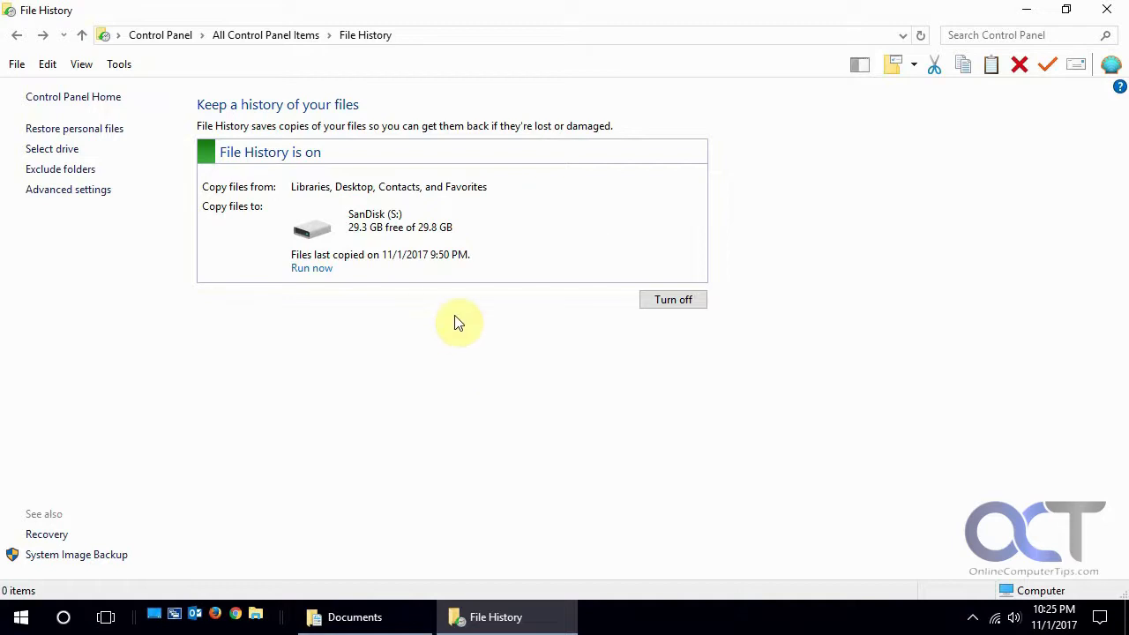
mouse_move(445, 355)
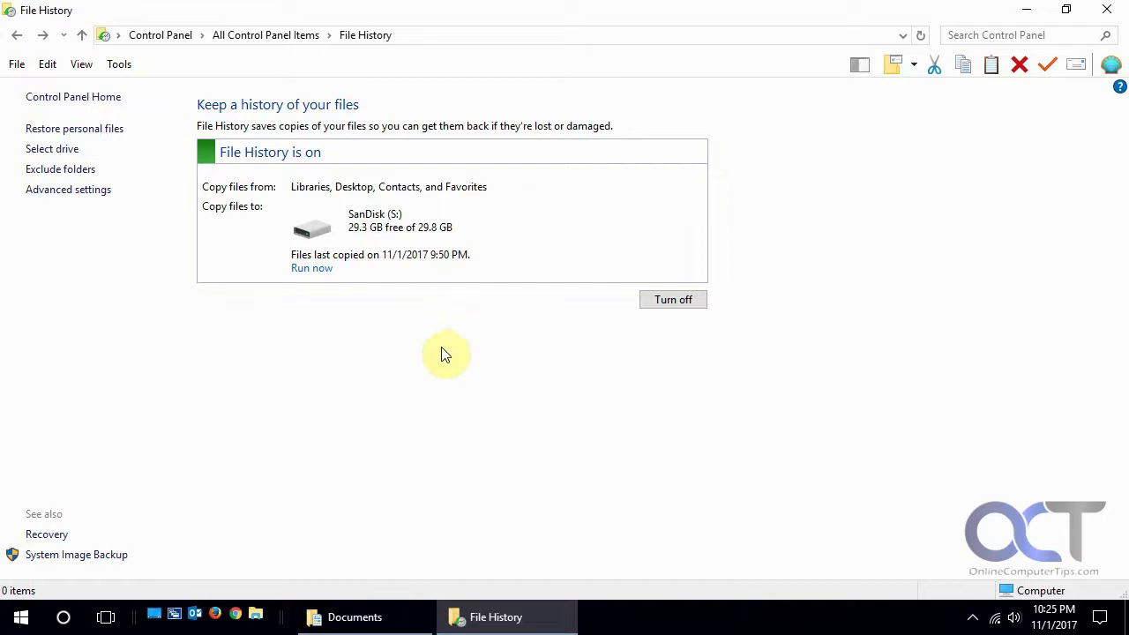
mouse_move(444, 369)
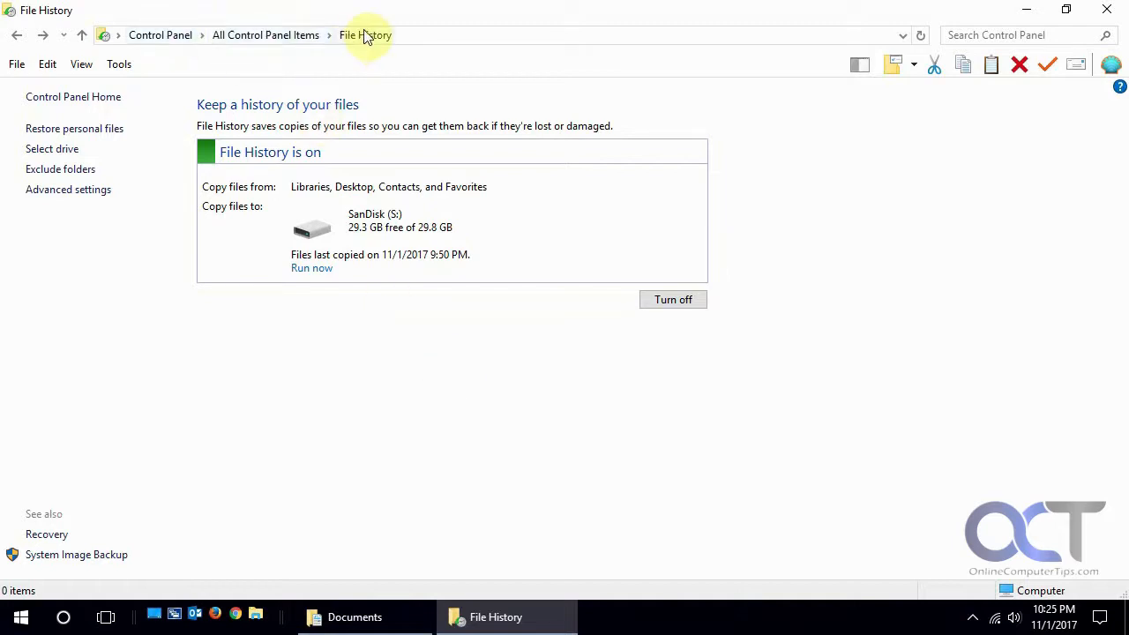
Search the Start menu for 'file' to find File History.
left_click(21, 617)
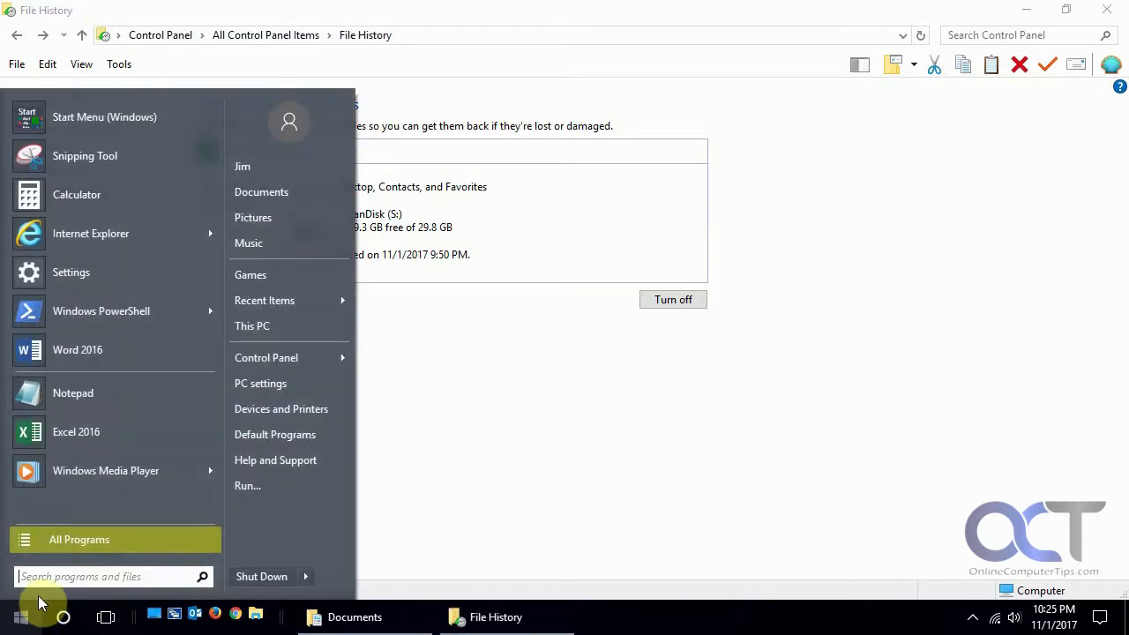
type("file")
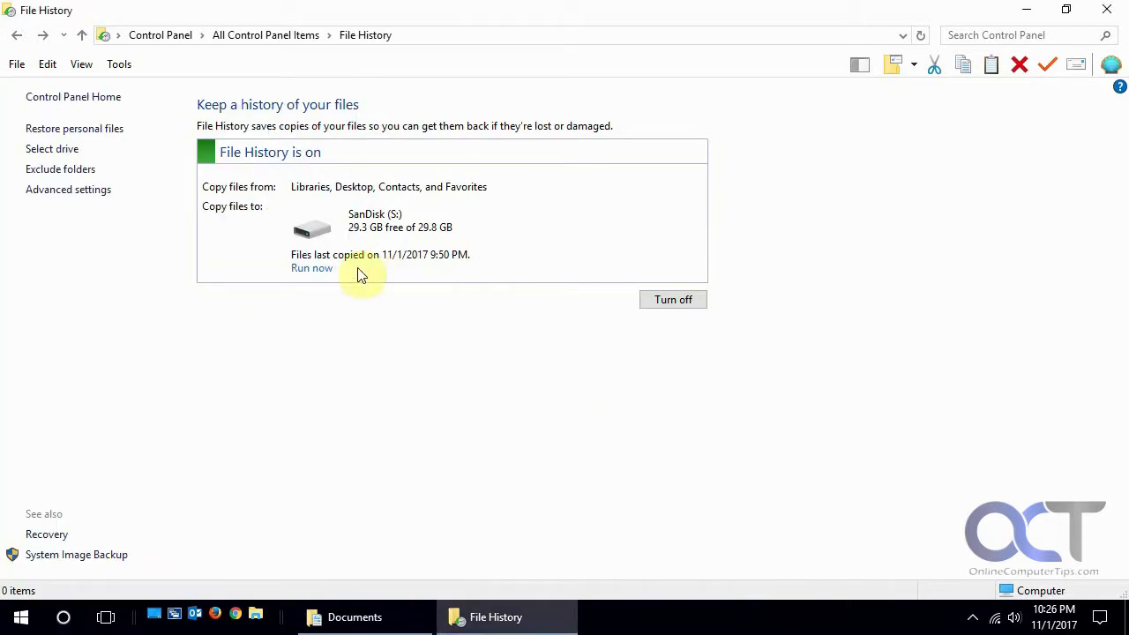
mouse_move(606, 330)
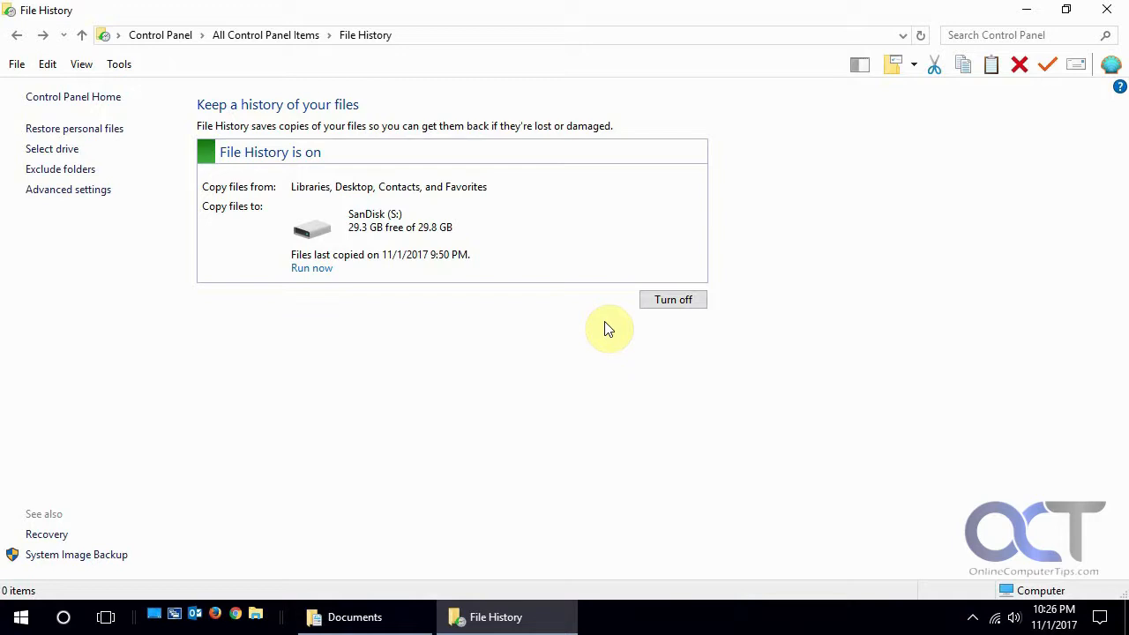
mouse_move(368, 289)
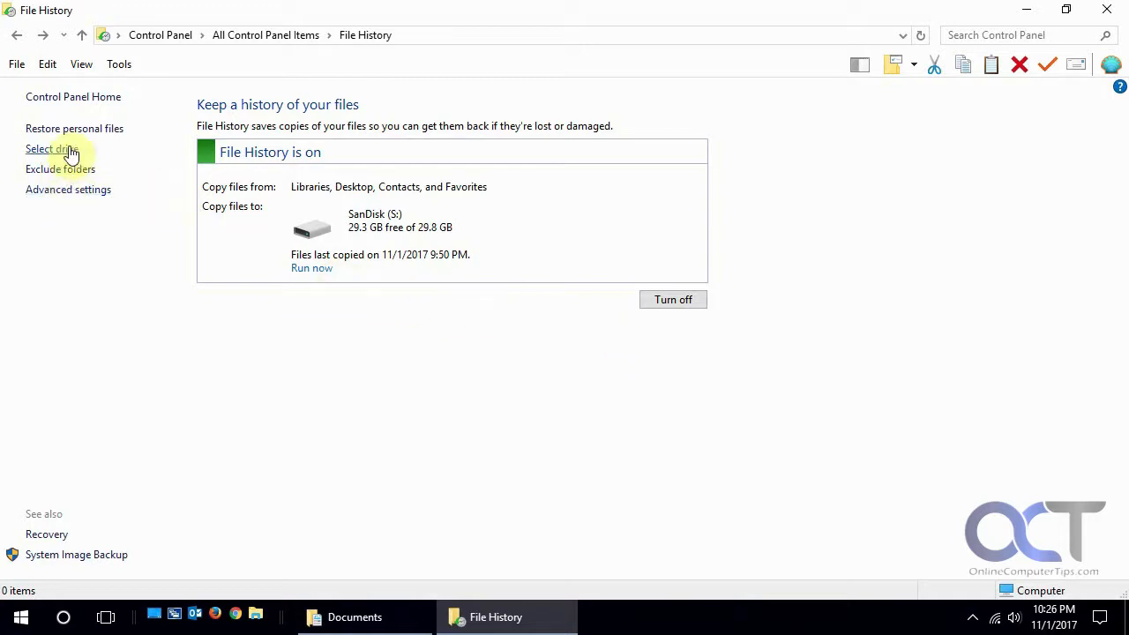
mouse_move(74, 214)
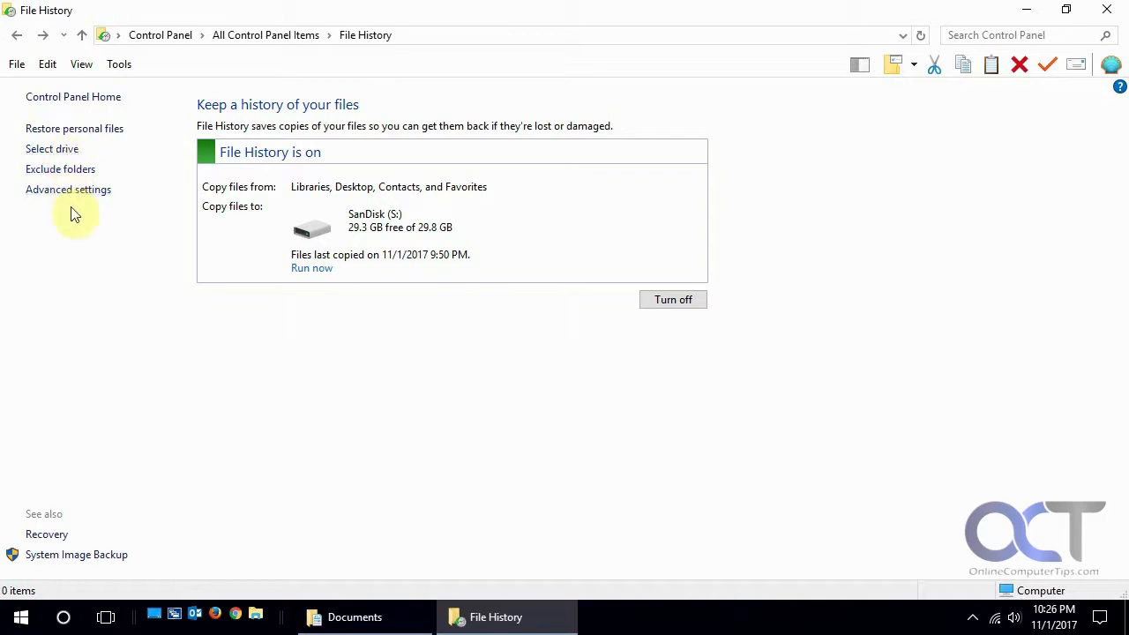
mouse_move(52, 148)
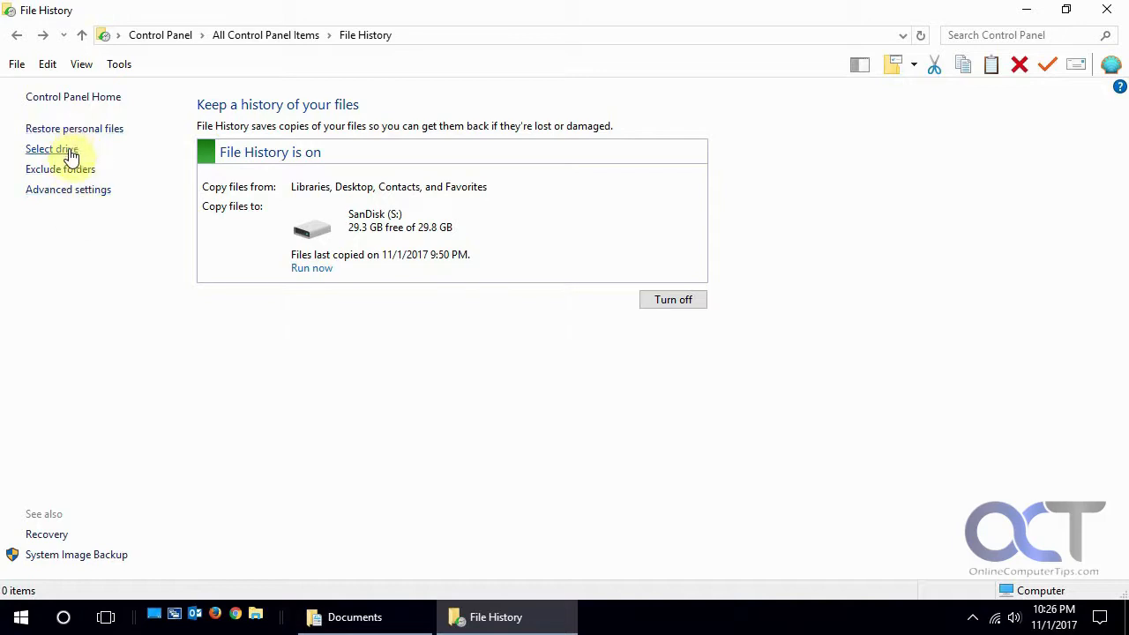
Review the drives available for File History backups and leave the selection unchanged.
left_click(51, 148)
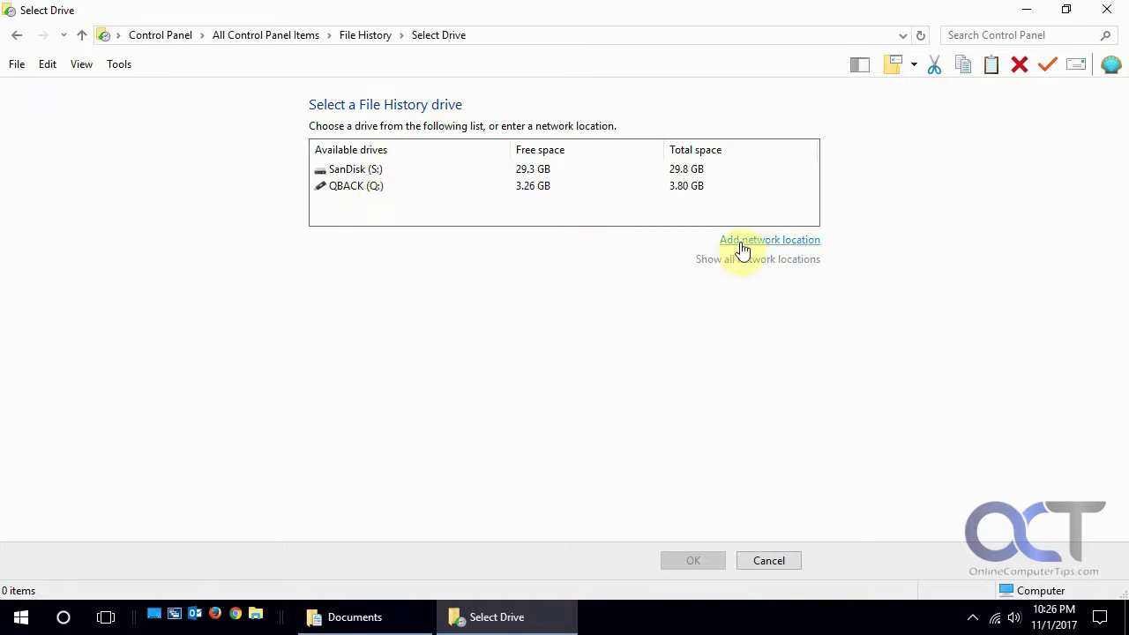
mouse_move(526, 239)
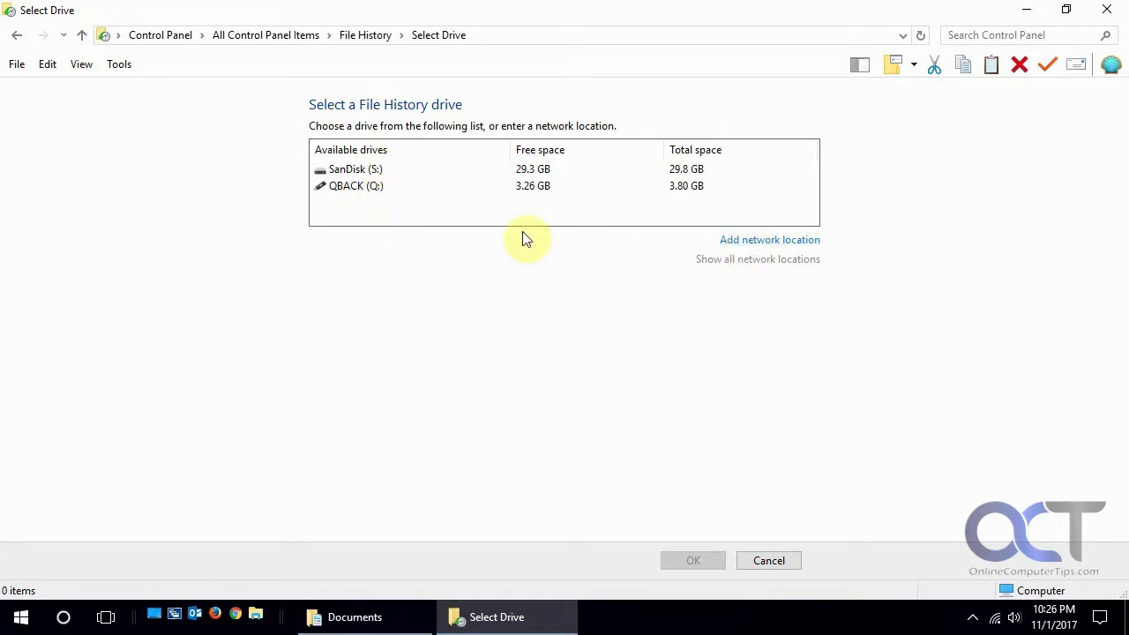
left_click(767, 561)
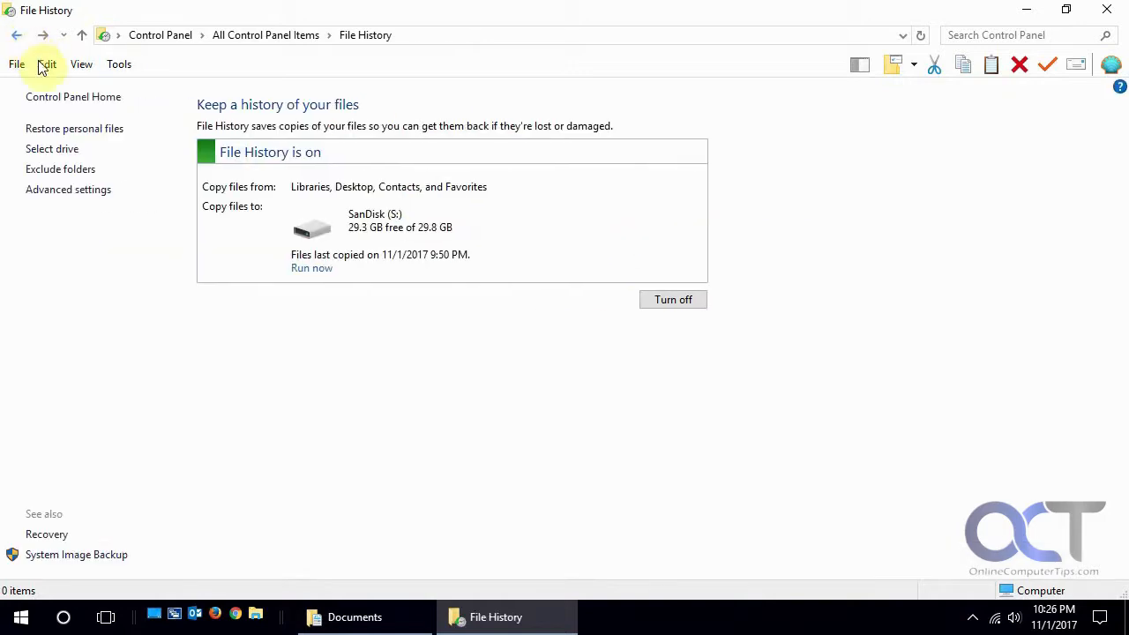
Review the Exclude folders settings and its folder picker without excluding anything, returning to the main page.
left_click(60, 169)
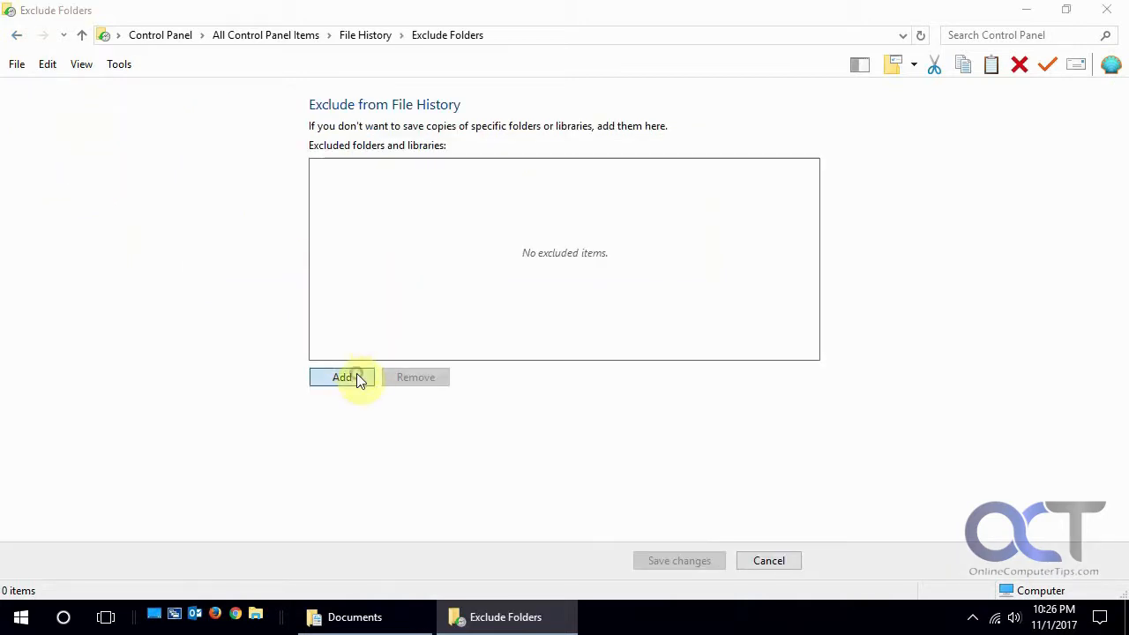
left_click(342, 377)
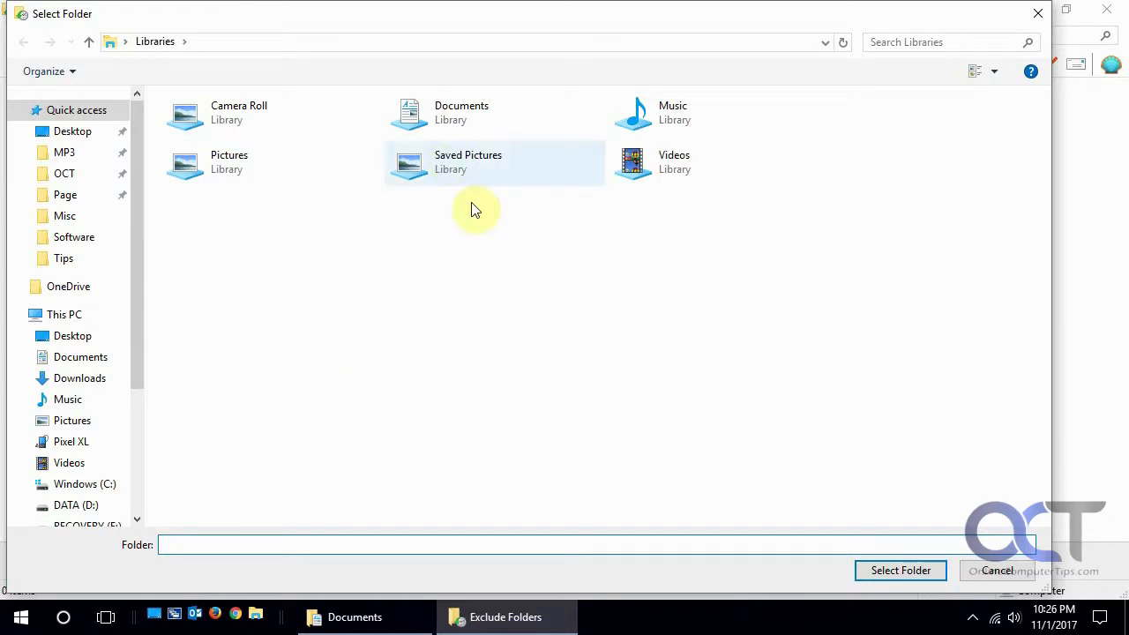
left_click(996, 572)
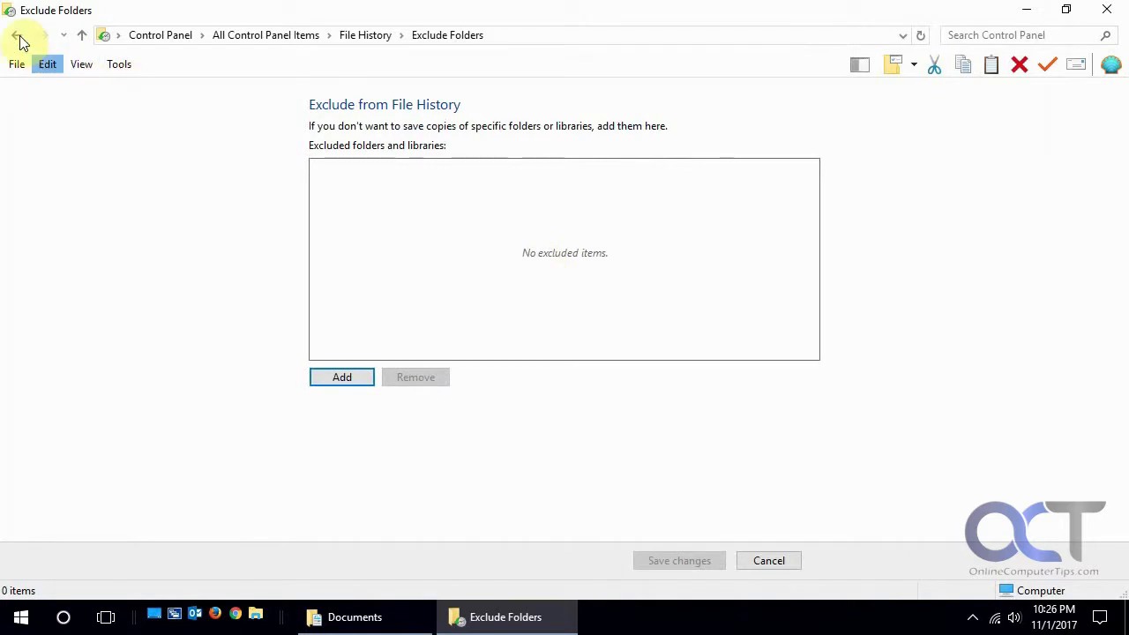
left_click(16, 35)
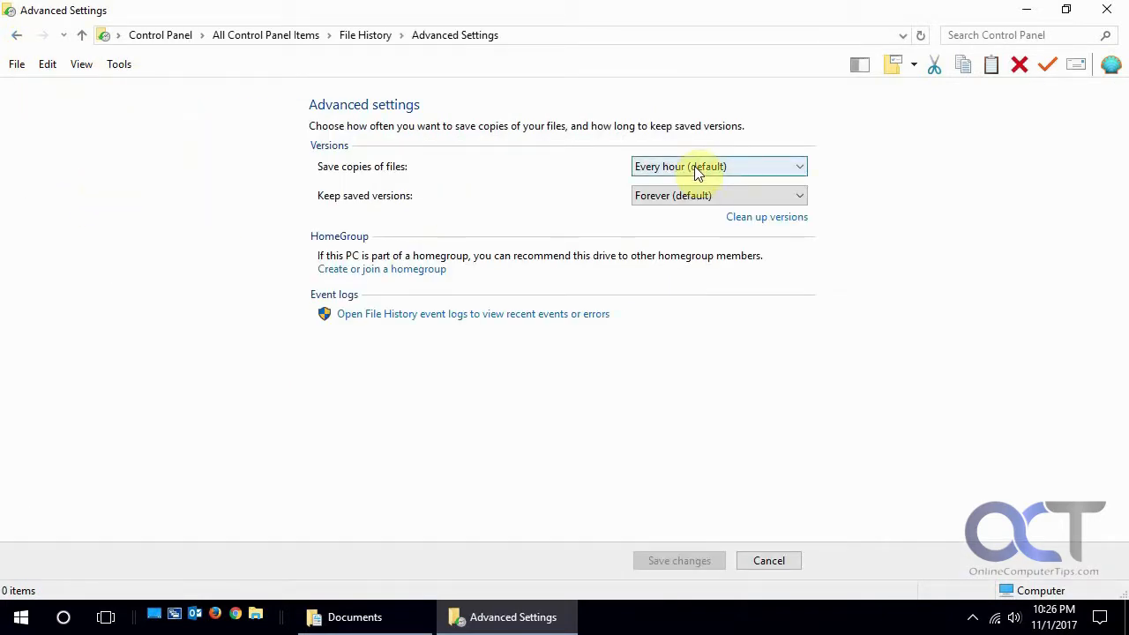
Check the save-frequency choices, then browse the Home backup full-screen and select the Documents folder.
left_click(716, 166)
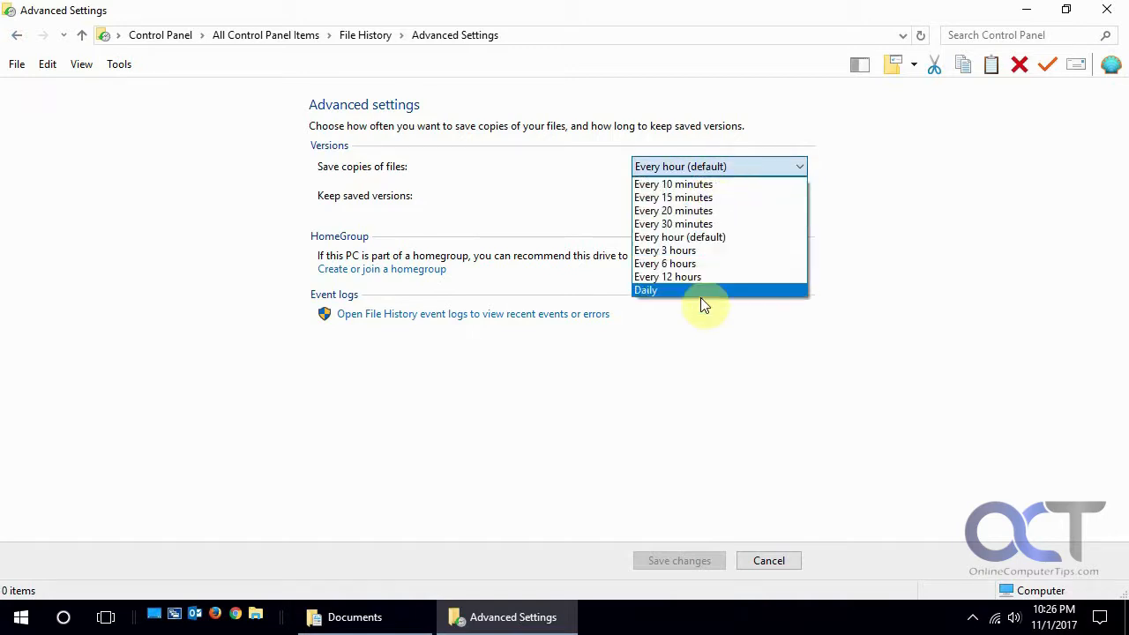
mouse_move(696, 250)
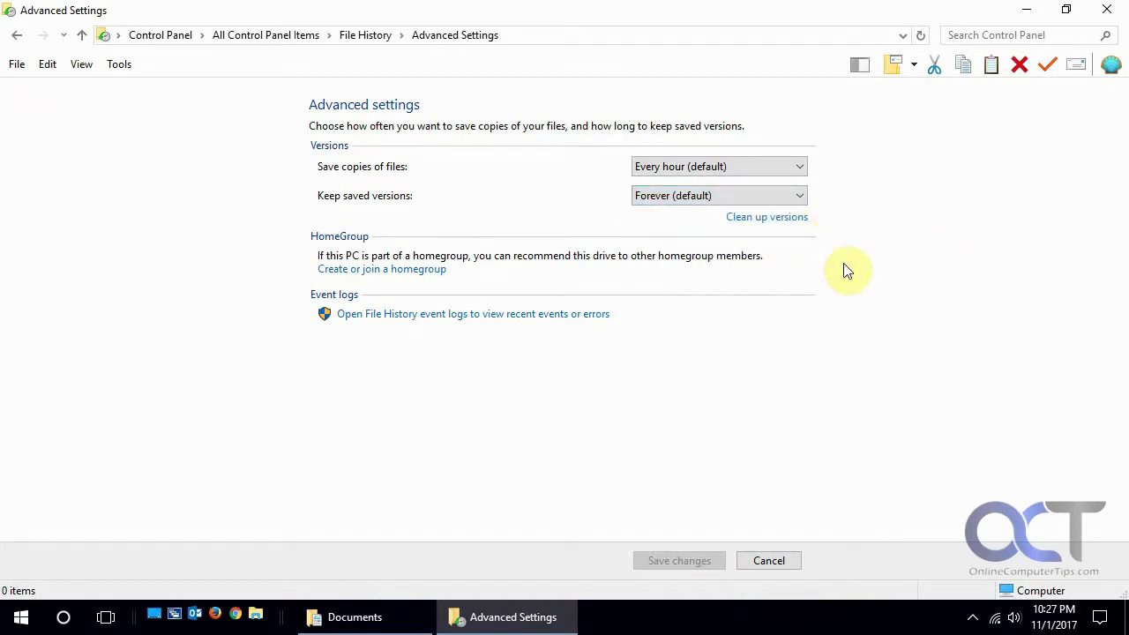
mouse_move(193, 208)
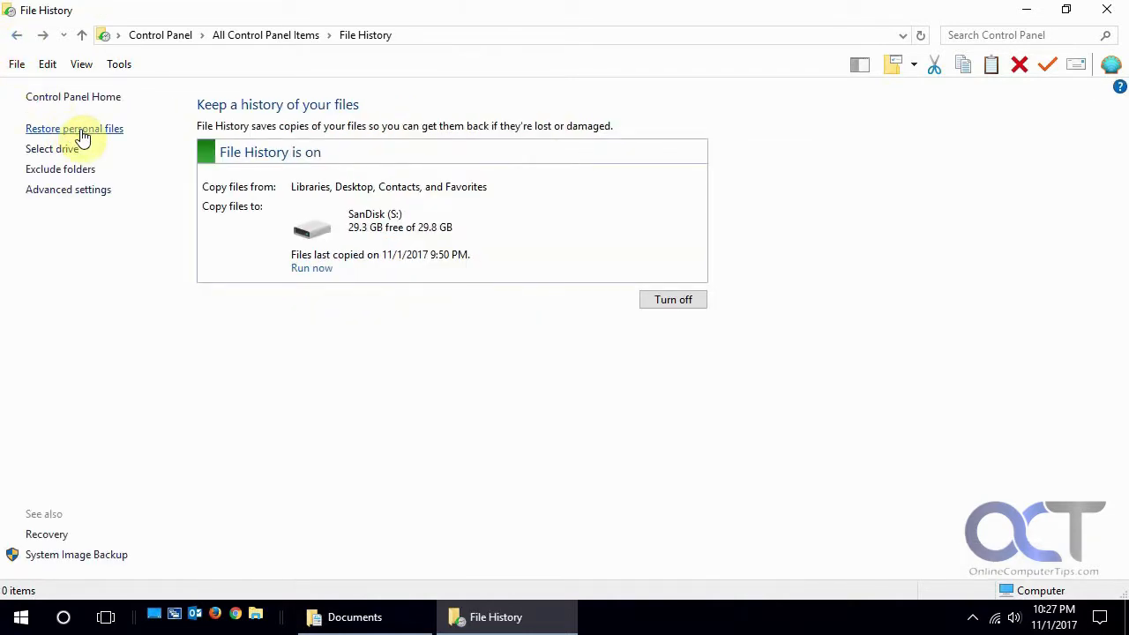
left_click(74, 127)
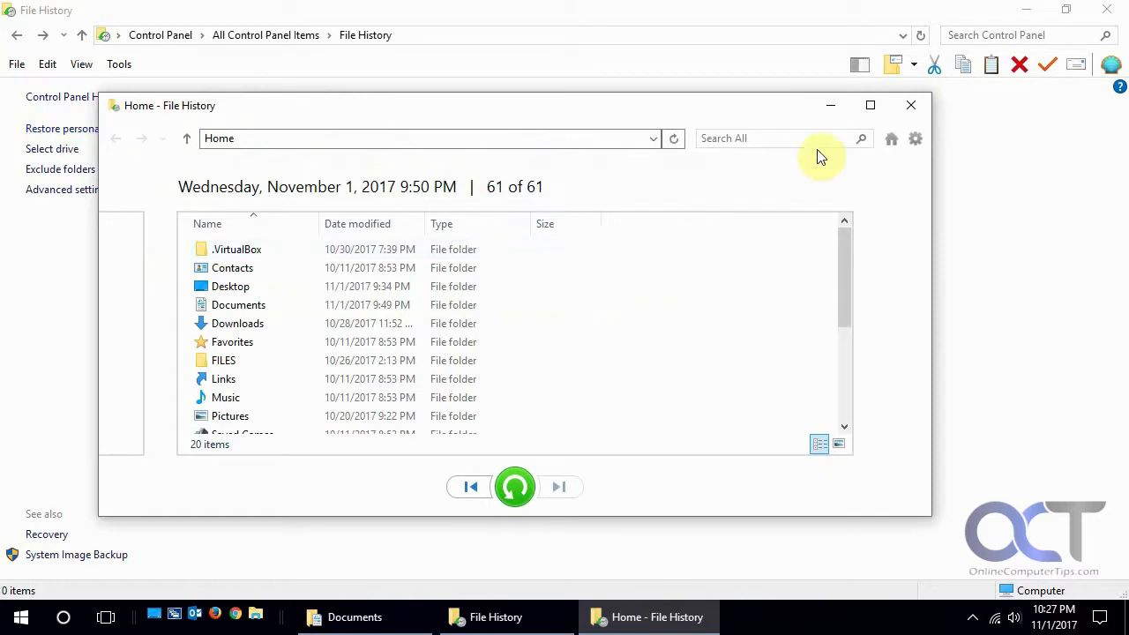
left_click(869, 106)
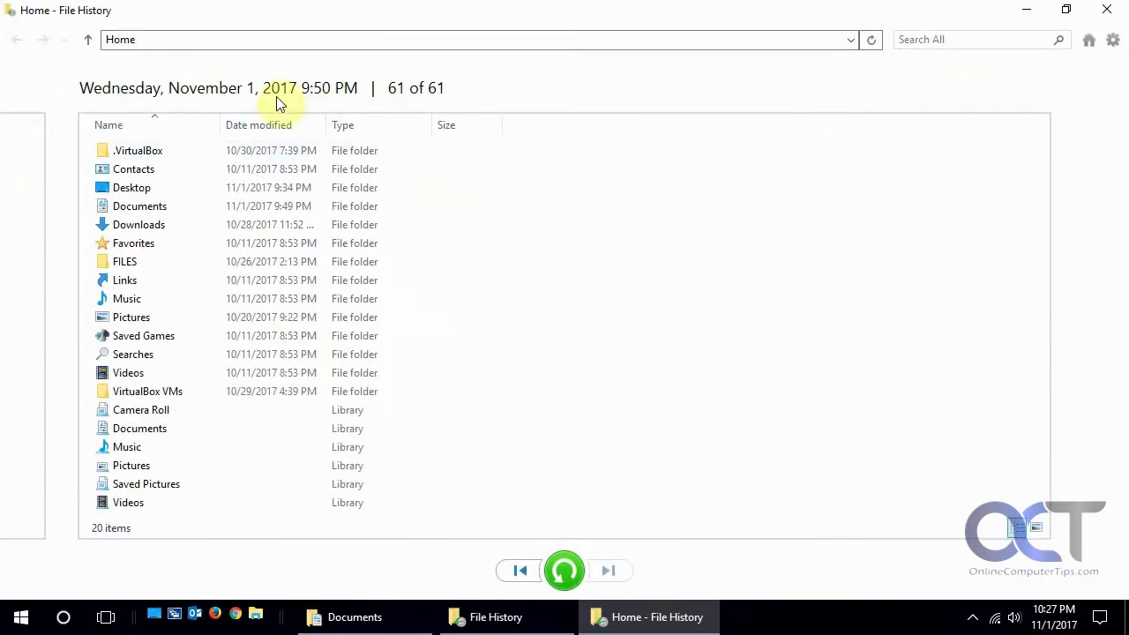
mouse_move(432, 95)
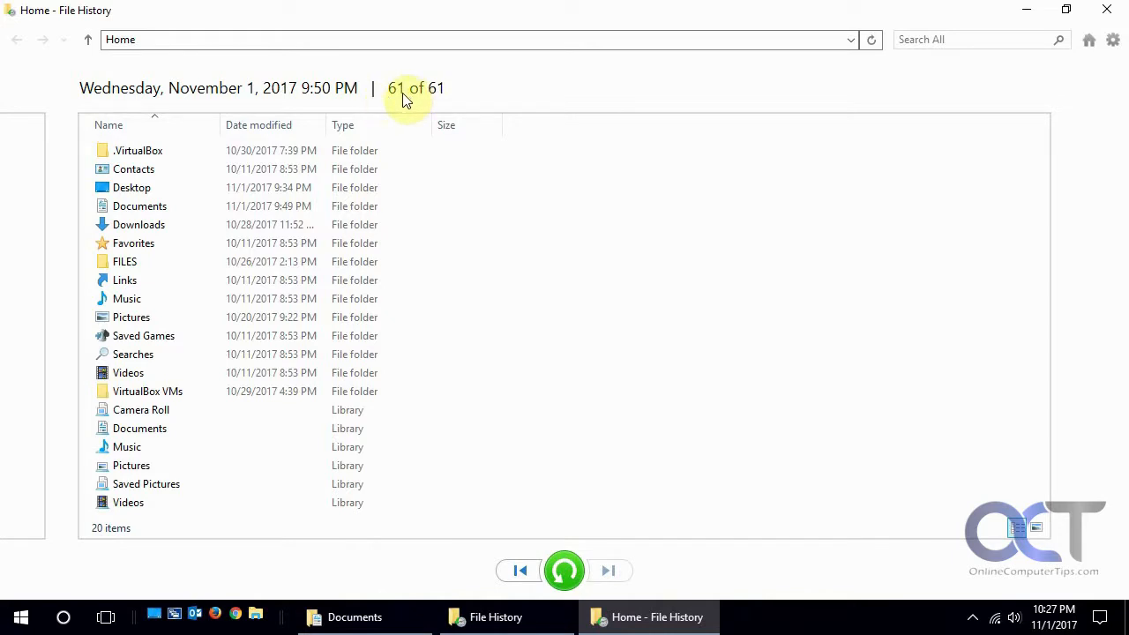
left_click(140, 204)
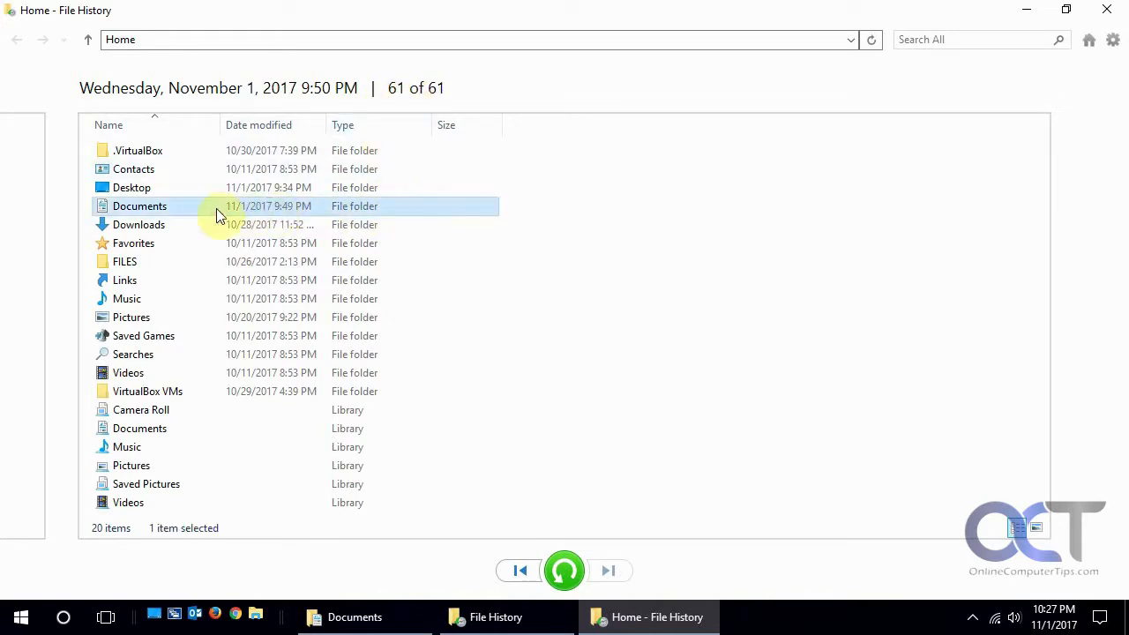
left_click(355, 617)
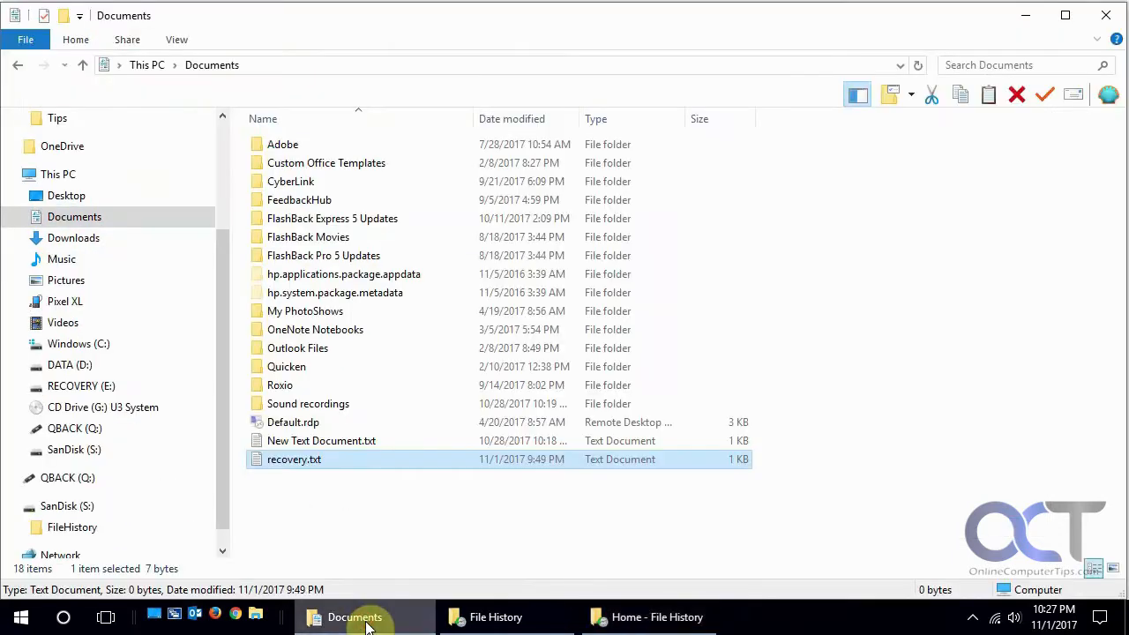
mouse_move(490, 458)
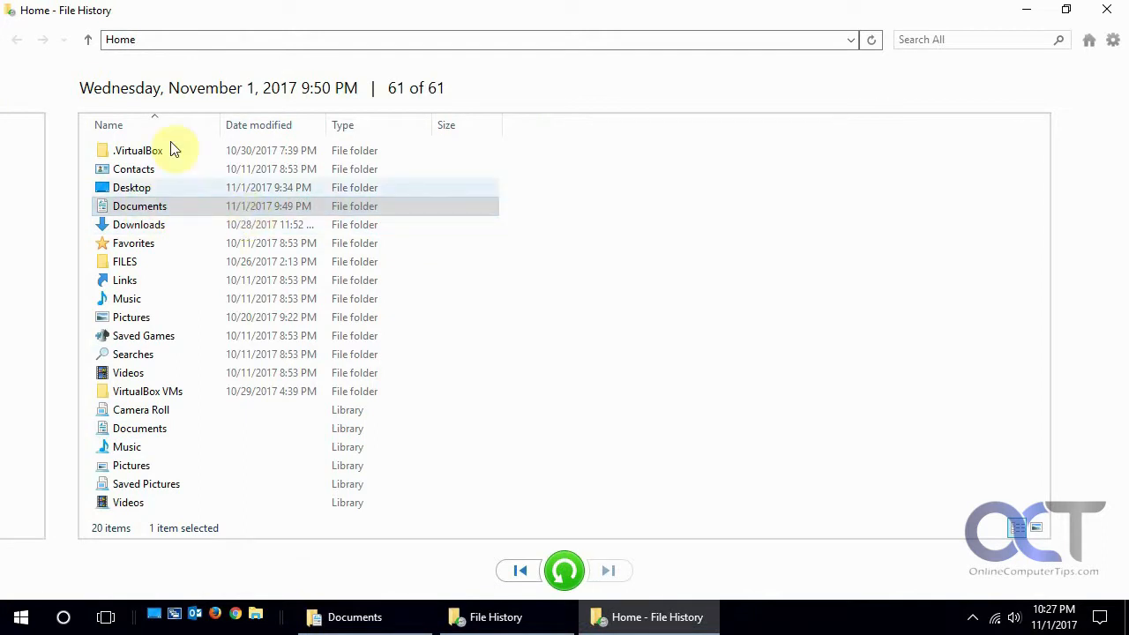
Step back three Home backup versions and forward to 61 of 61, then enter Documents from the 9:50 PM backup.
left_click(521, 571)
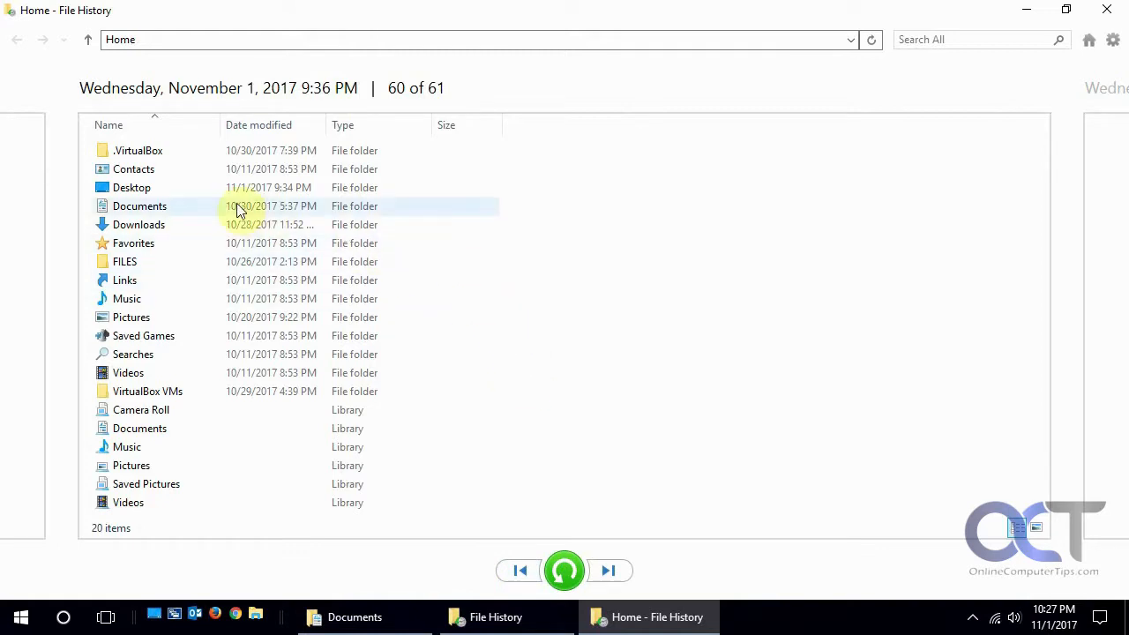
mouse_move(254, 211)
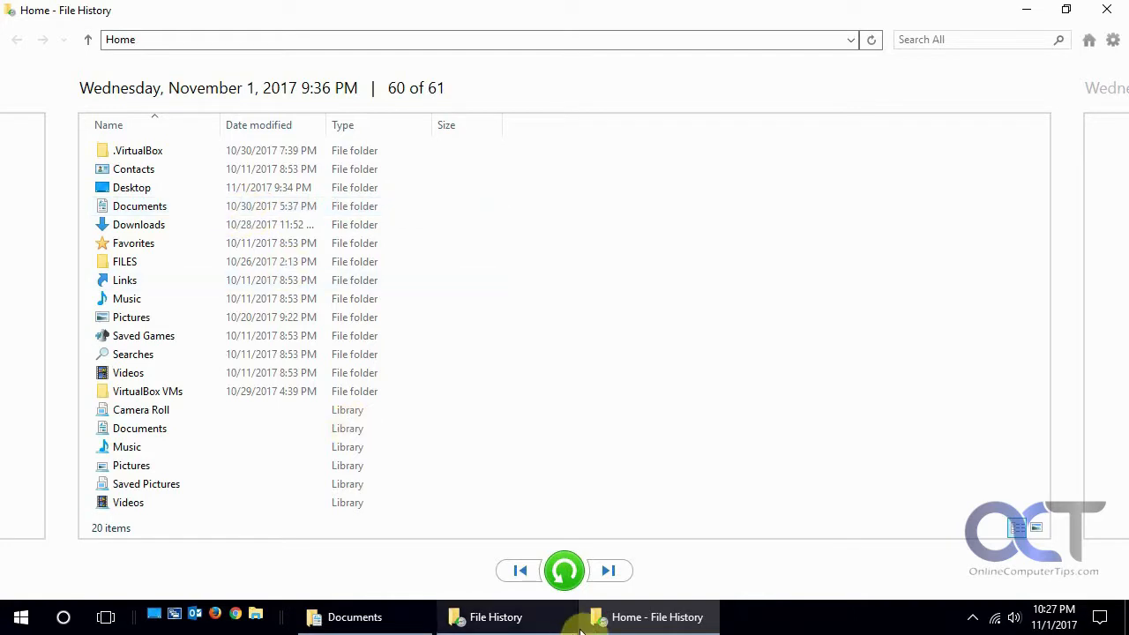
left_click(520, 571)
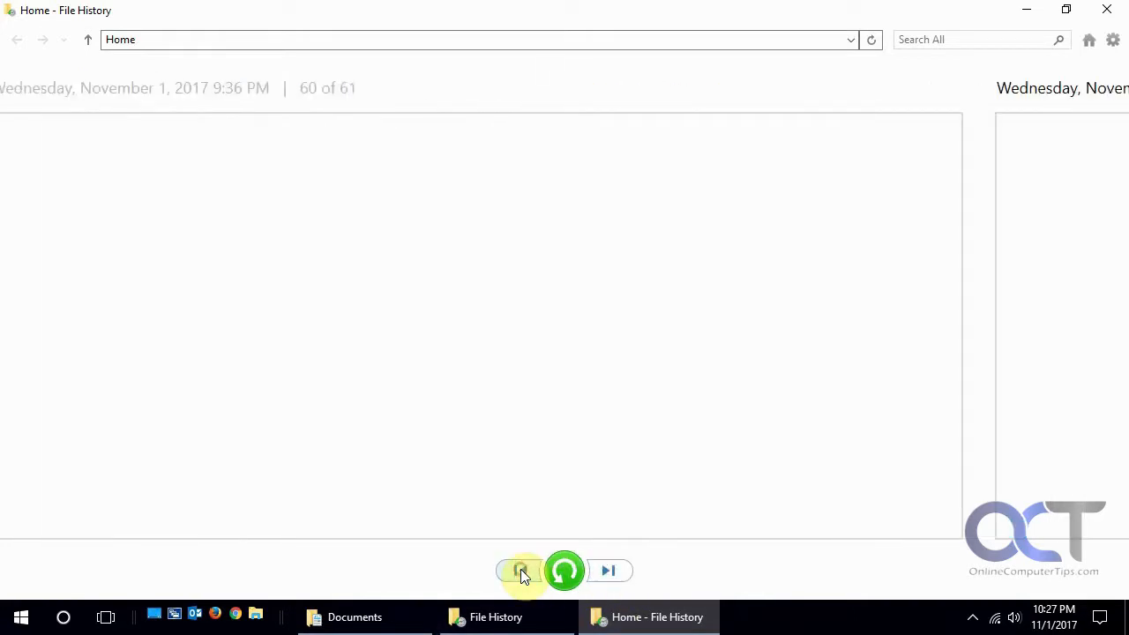
left_click(520, 572)
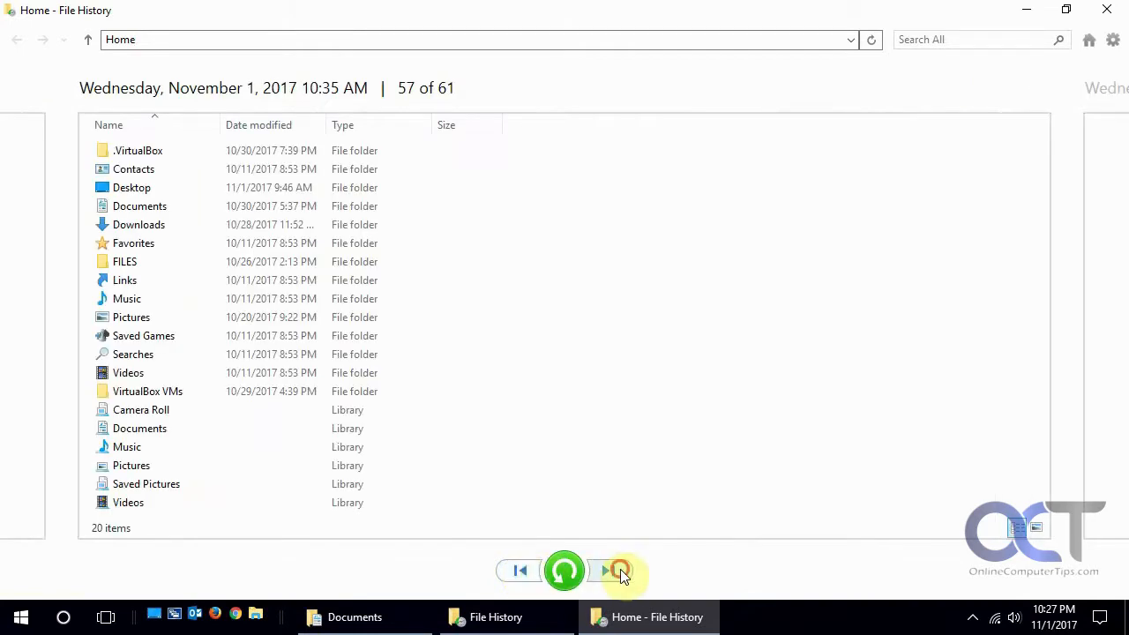
left_click(606, 572)
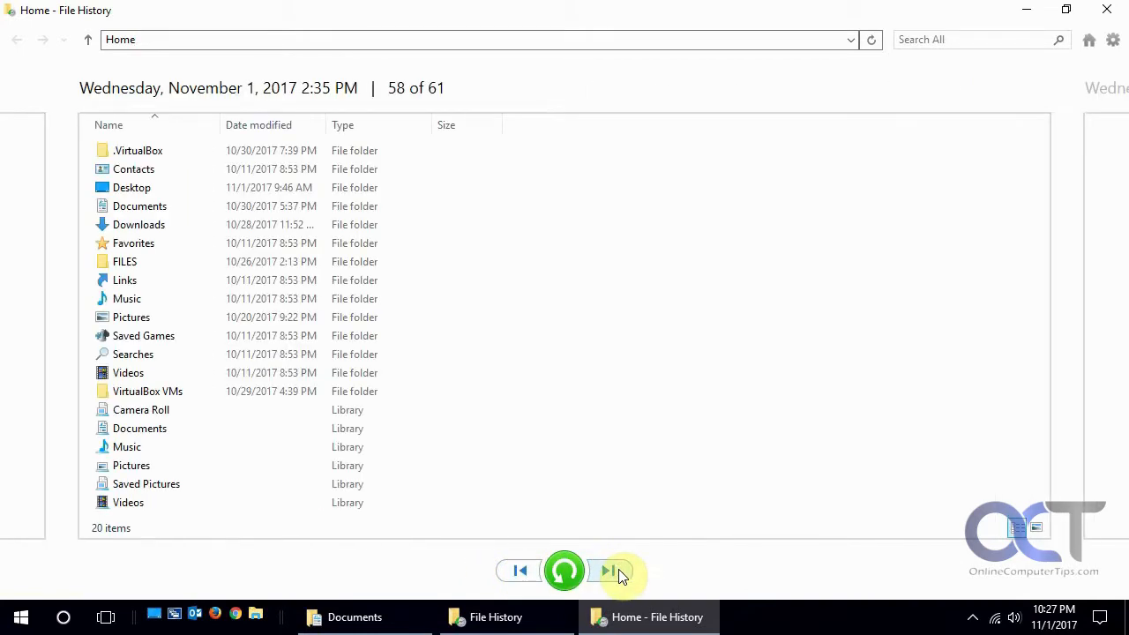
left_click(608, 572)
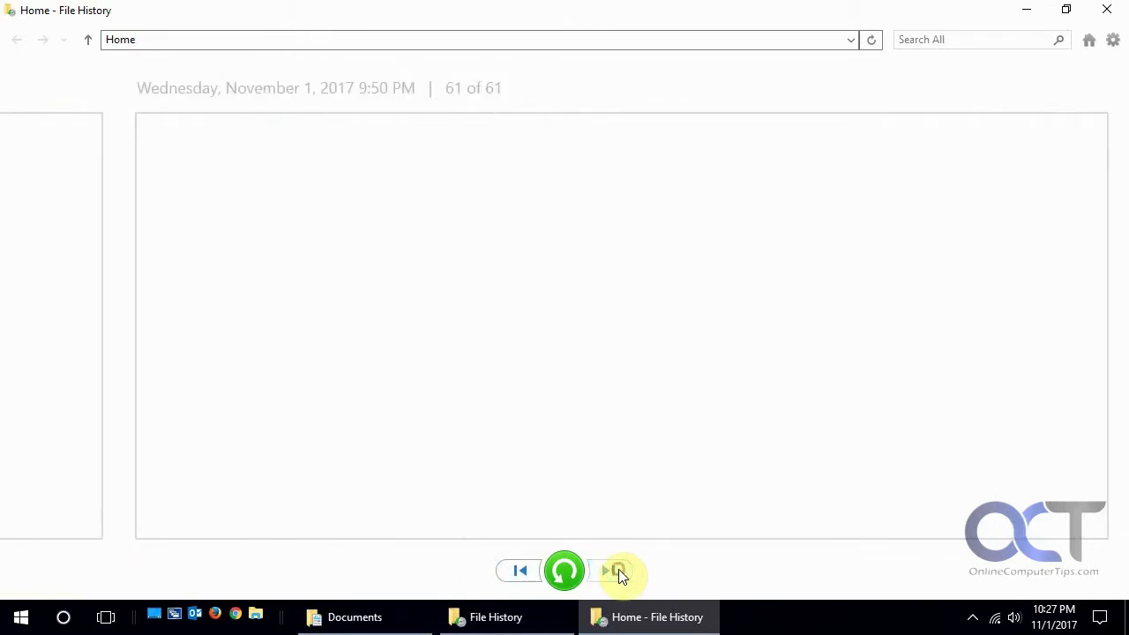
left_click(617, 571)
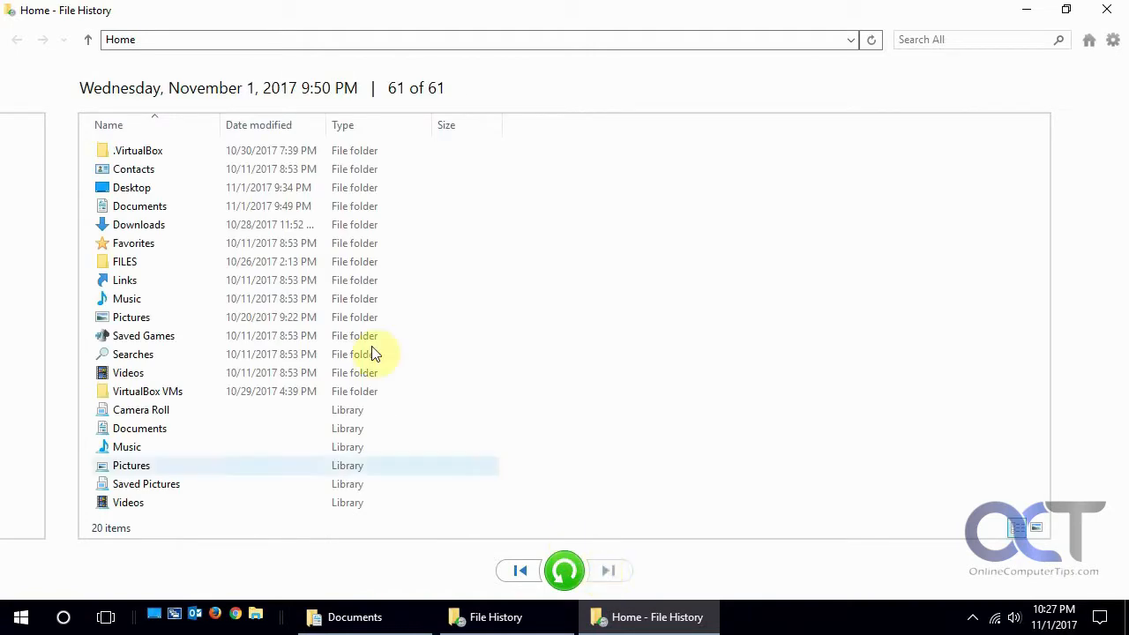
double_click(139, 205)
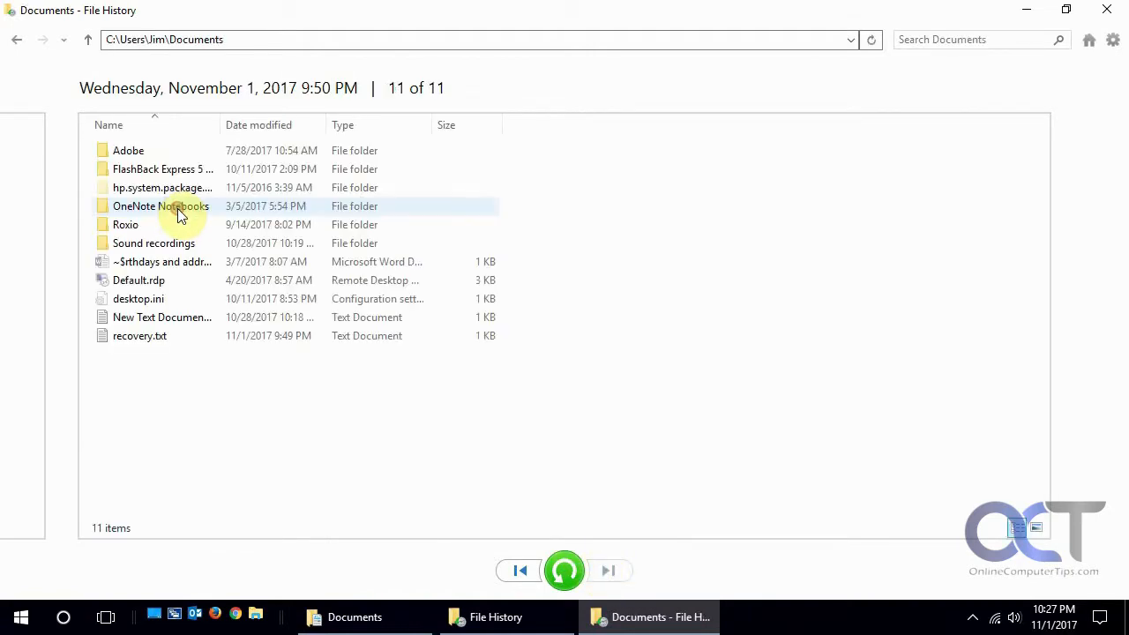
left_click(140, 335)
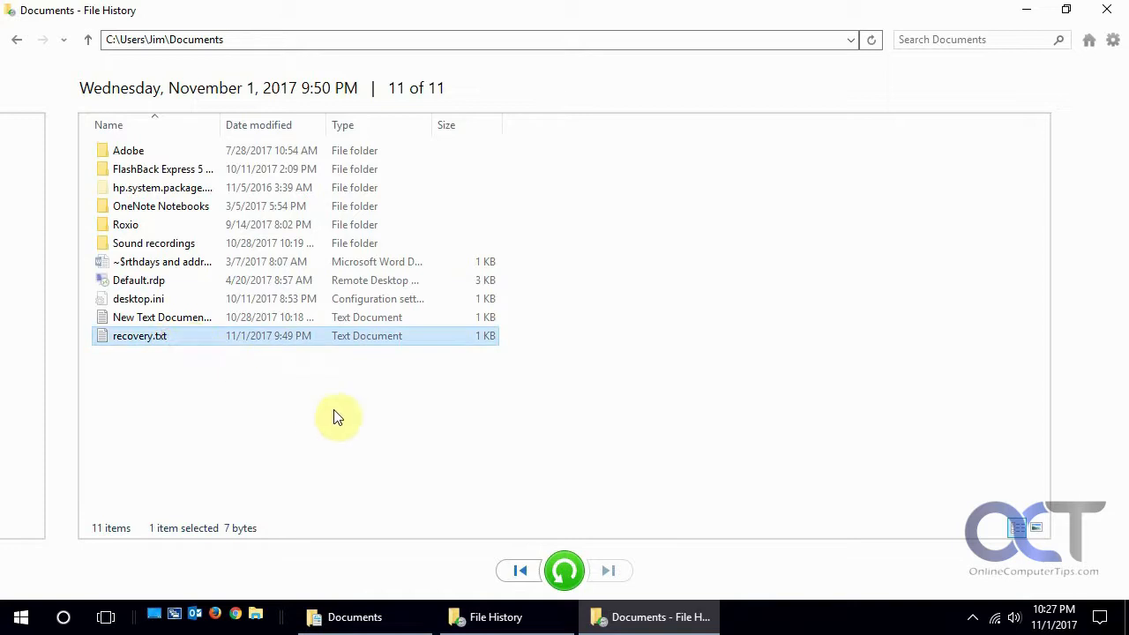
mouse_move(194, 344)
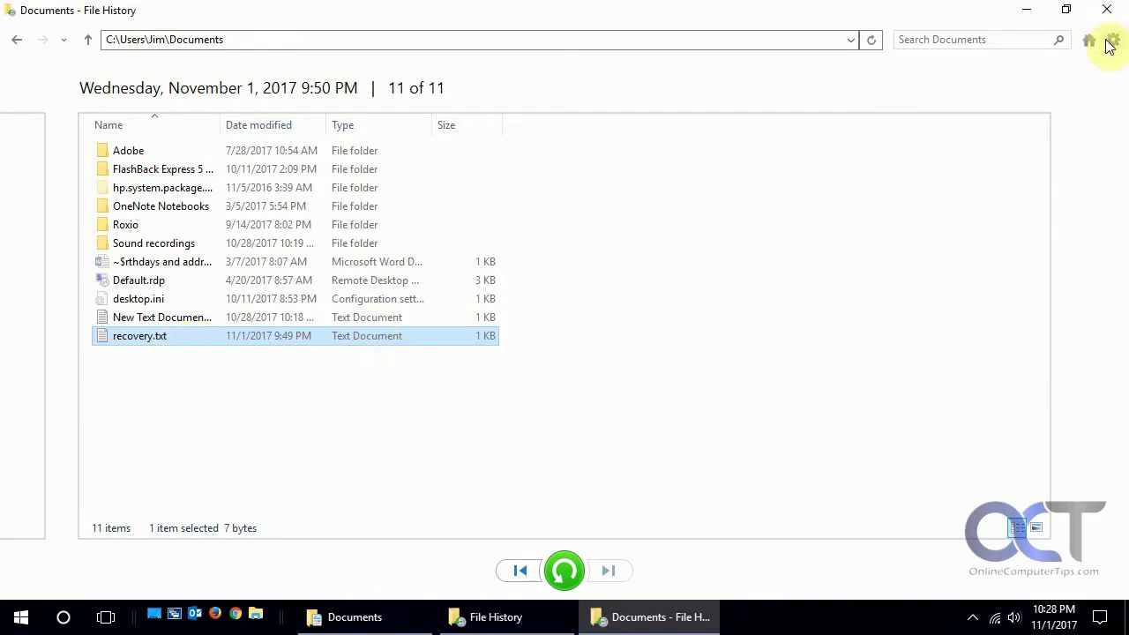
left_click(1113, 40)
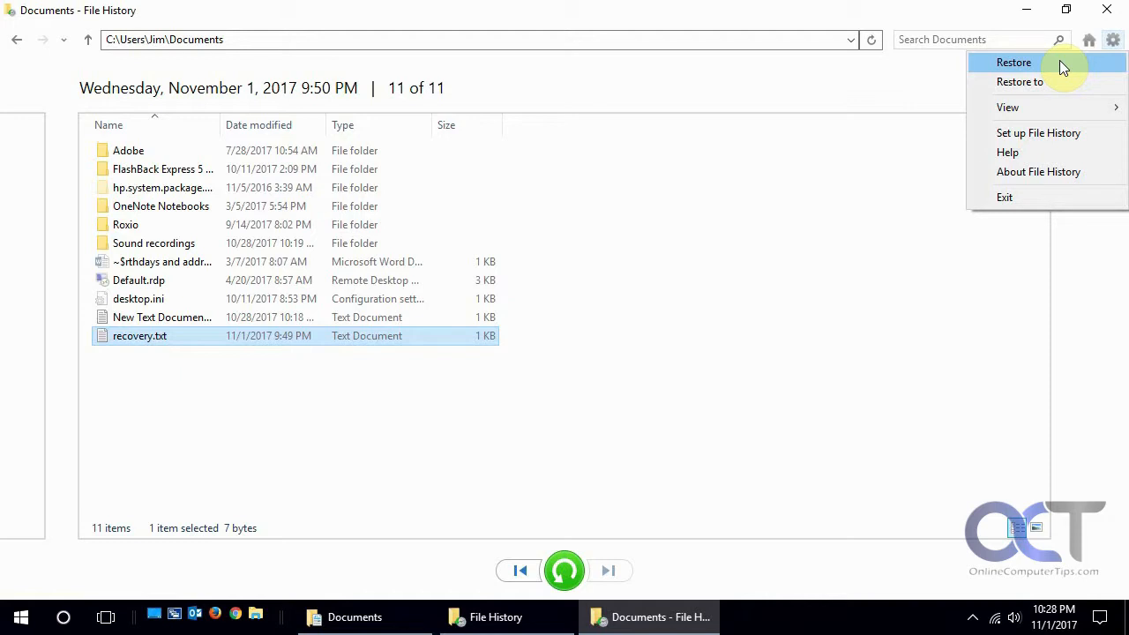
left_click(1020, 82)
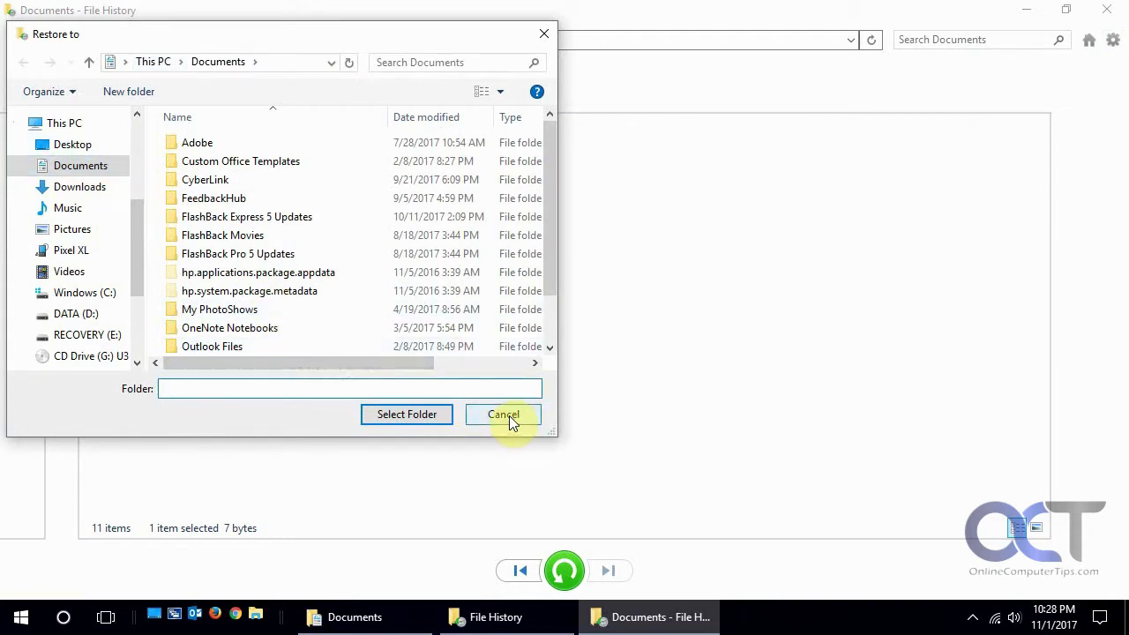
left_click(504, 414)
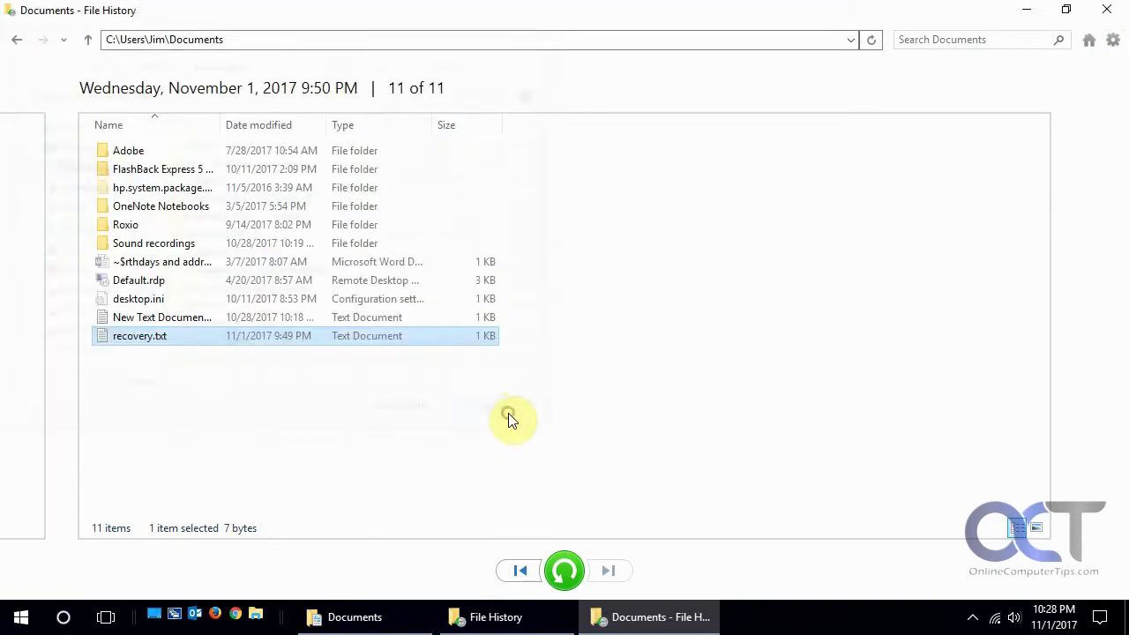
mouse_move(211, 344)
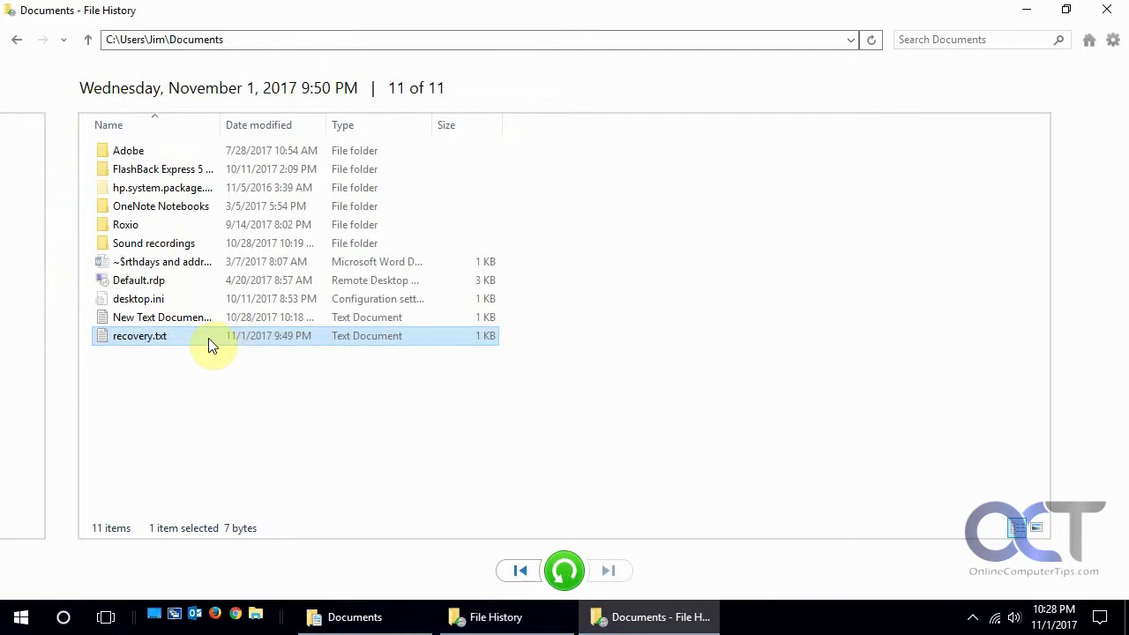
mouse_move(173, 344)
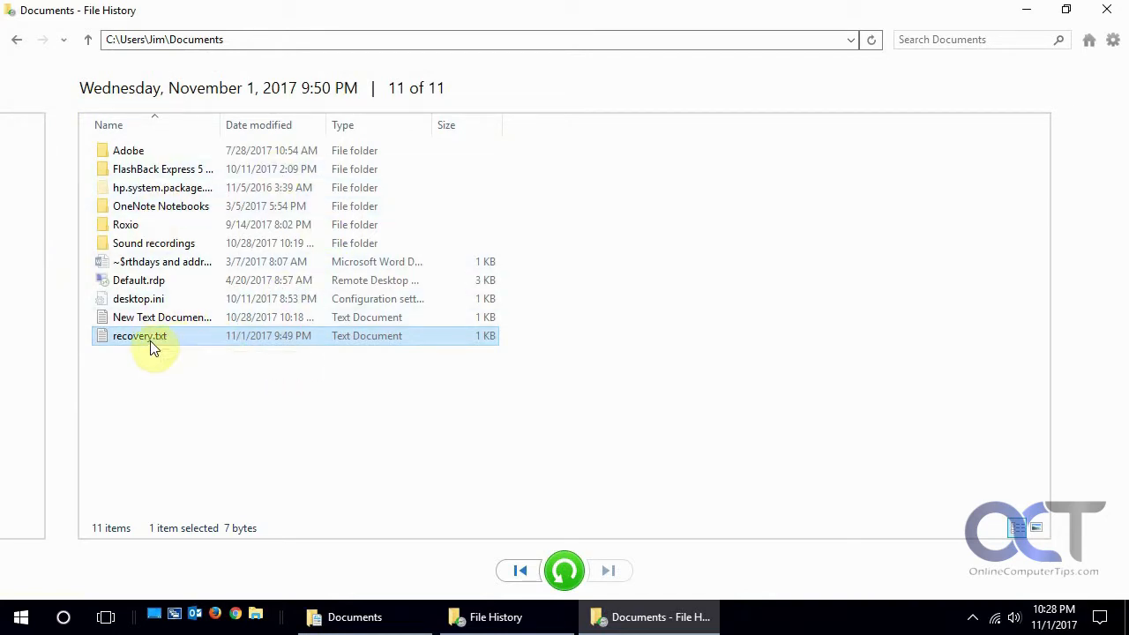
mouse_move(139, 335)
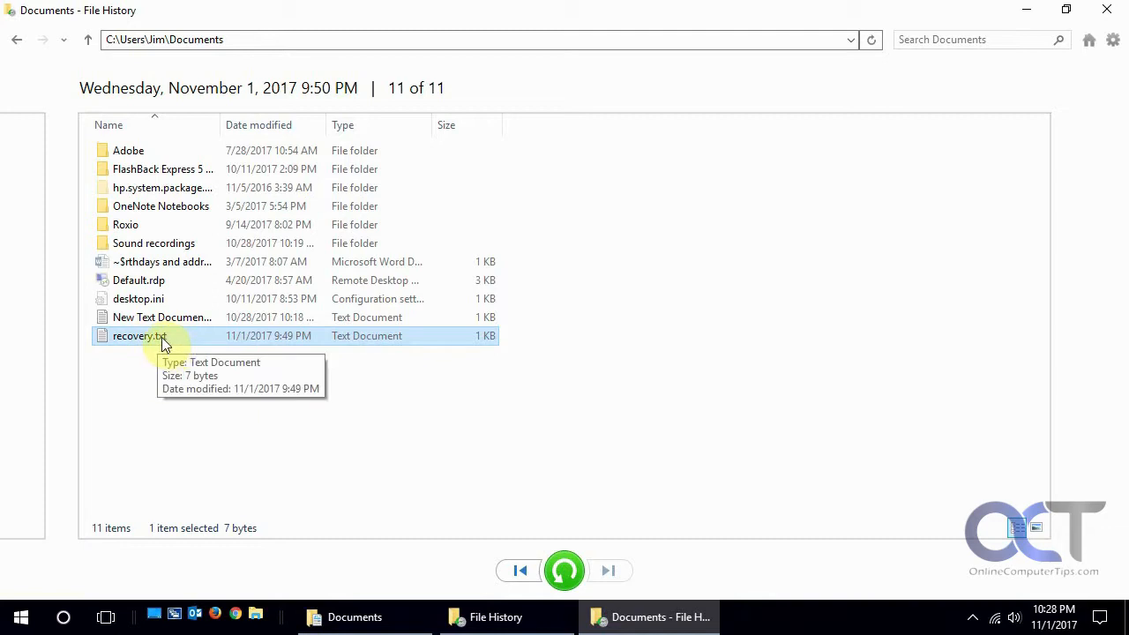
left_click(1113, 39)
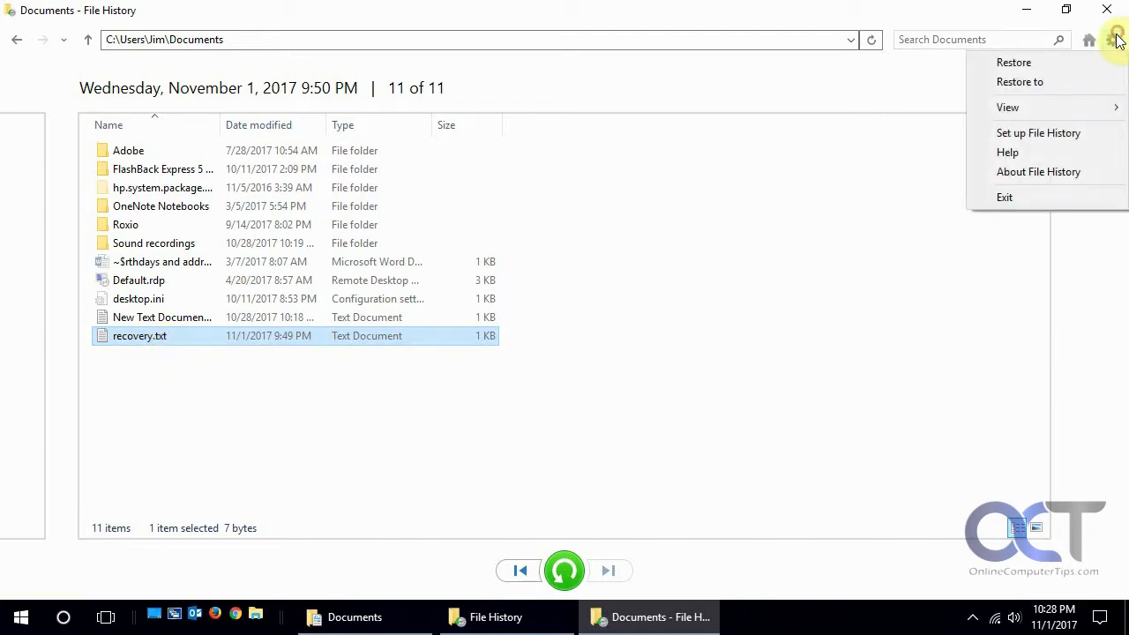
mouse_move(1007, 107)
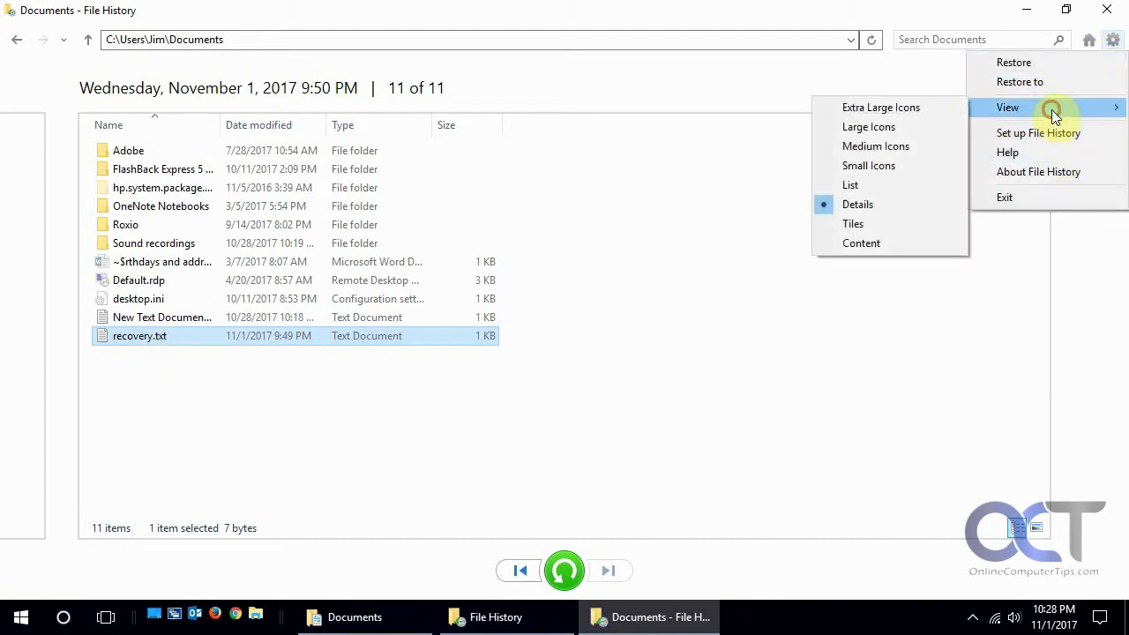
mouse_move(878, 193)
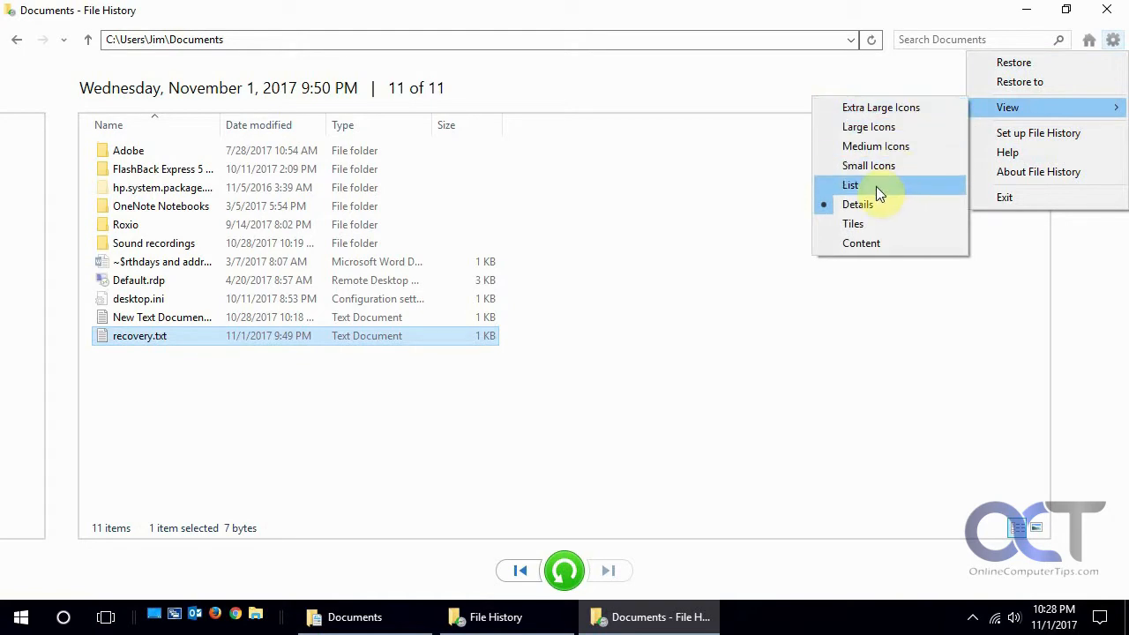
mouse_move(867, 166)
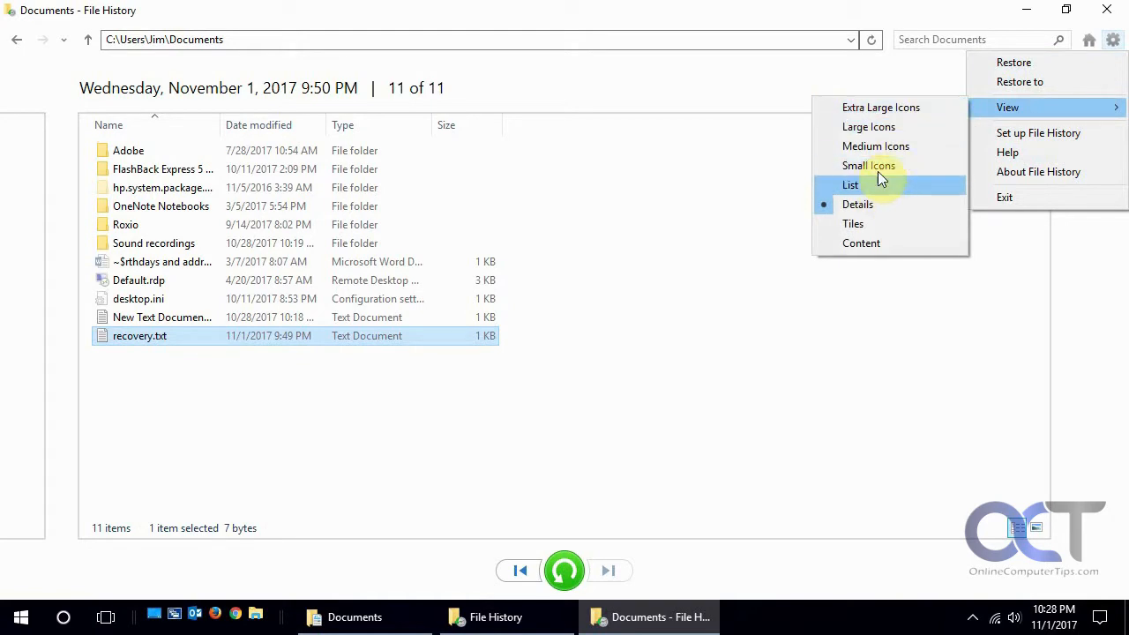
left_click(867, 127)
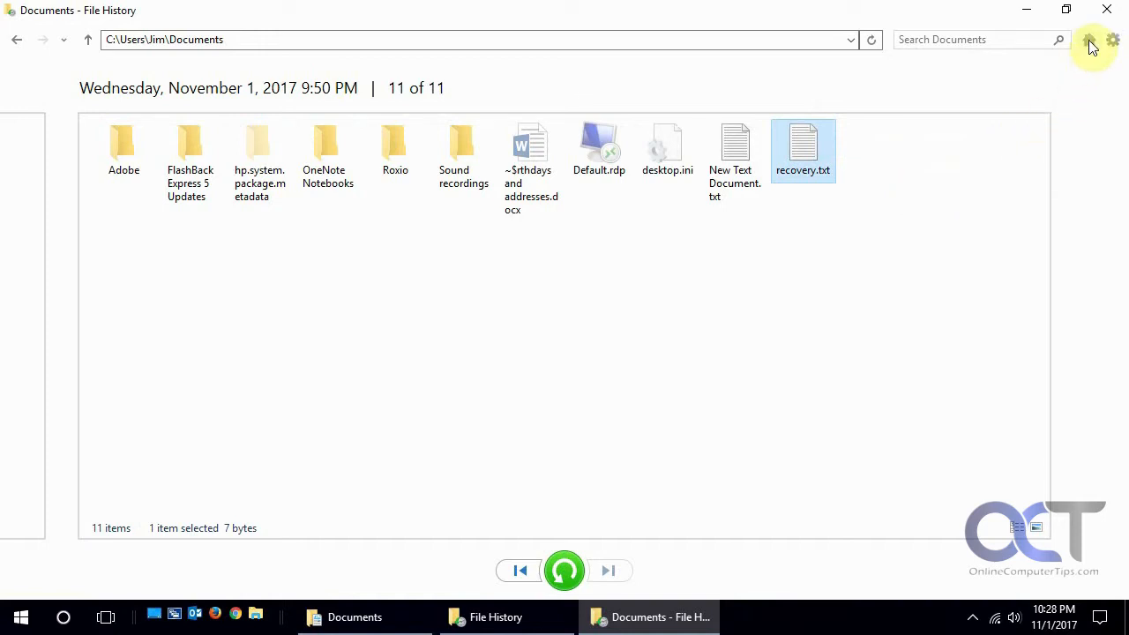
left_click(1090, 44)
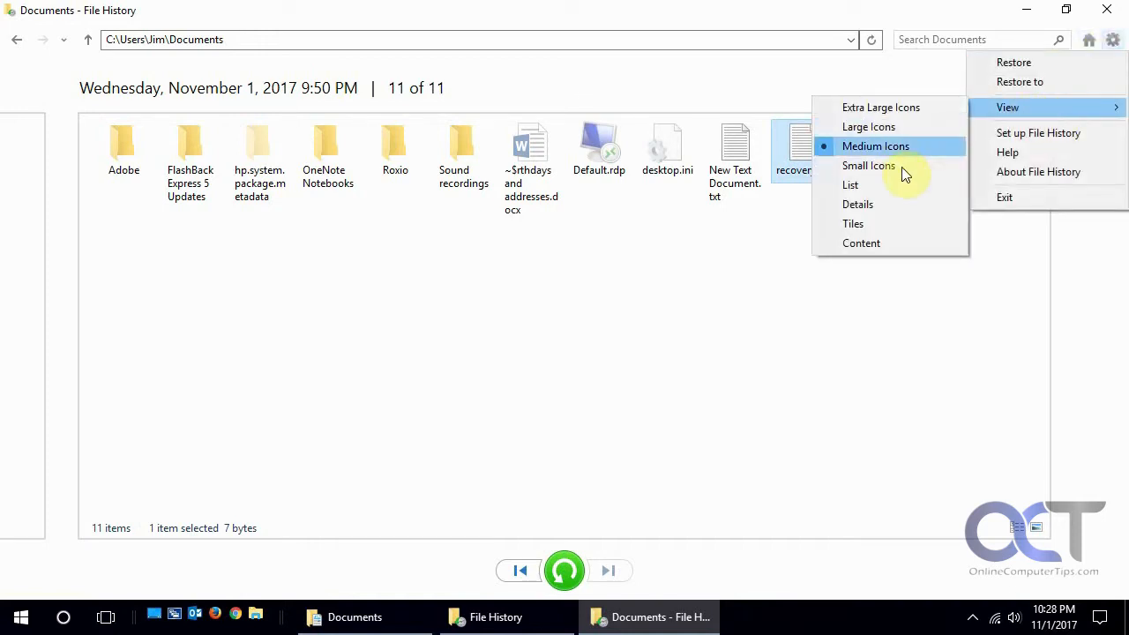
left_click(857, 205)
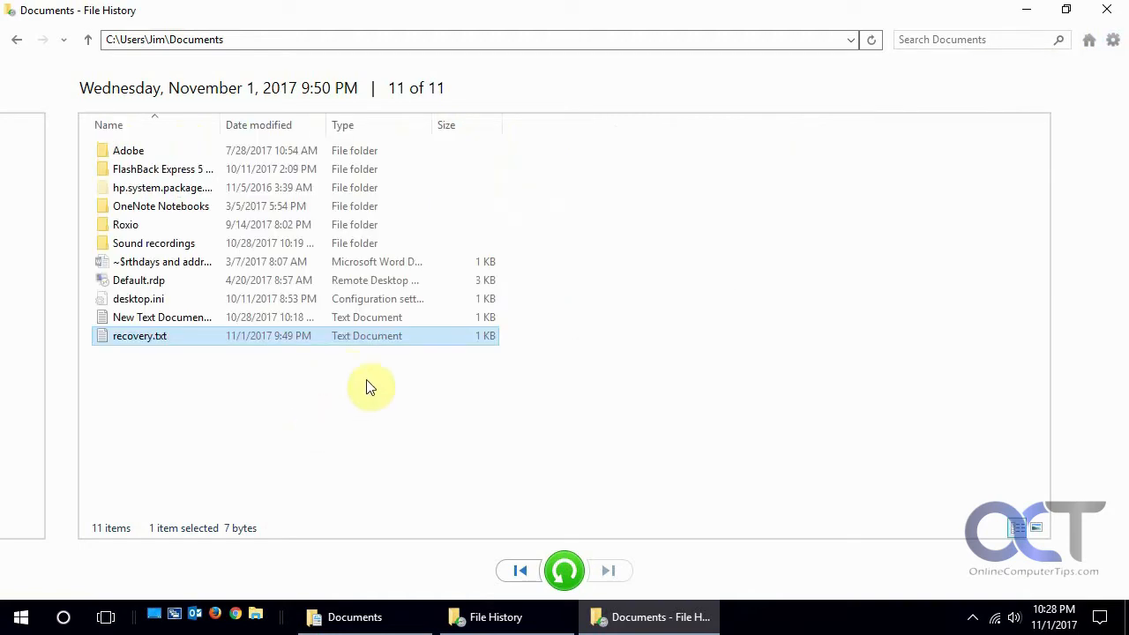
Step back to Documents version 6 of 11, then forward to the October 28, 2017 10:46 PM backup (8 of 11).
left_click(520, 571)
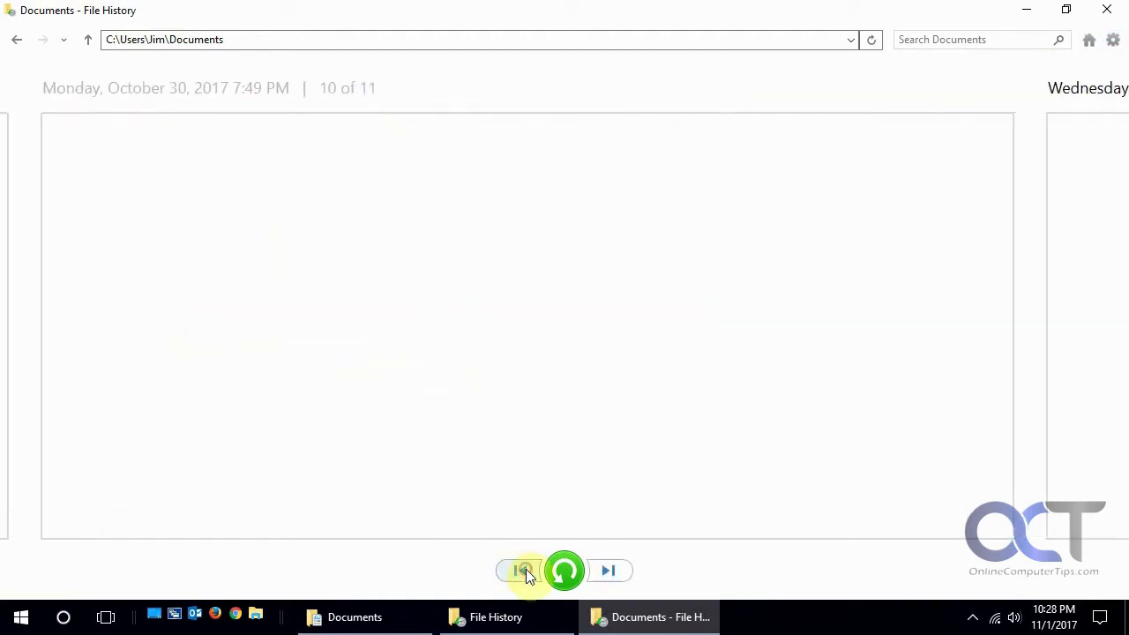
left_click(519, 571)
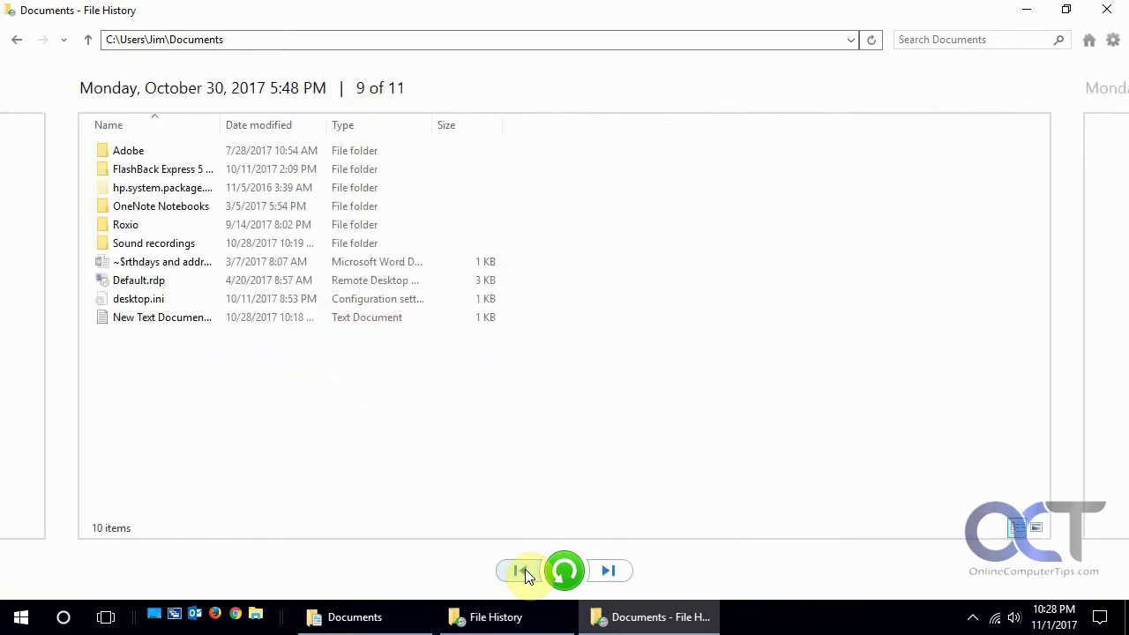
left_click(520, 571)
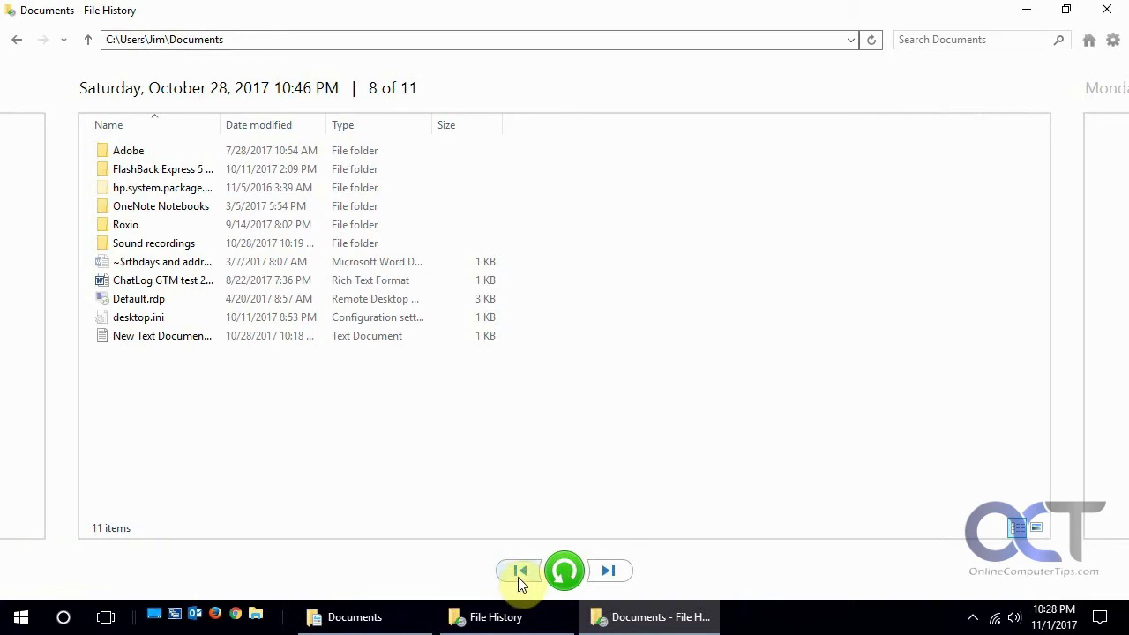
left_click(518, 571)
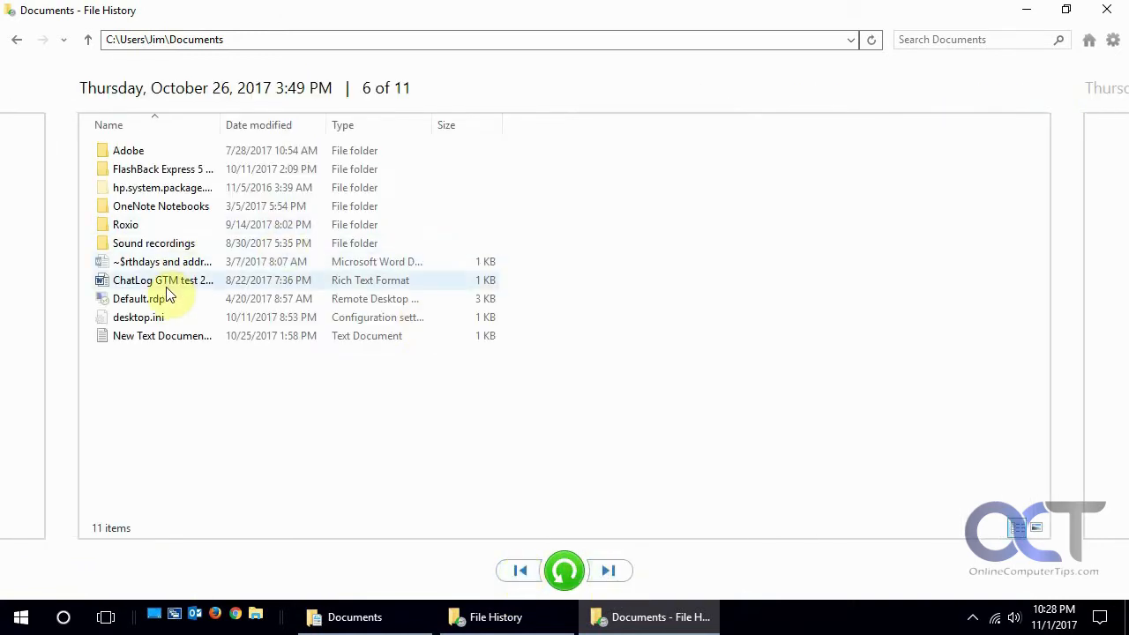
left_click(608, 572)
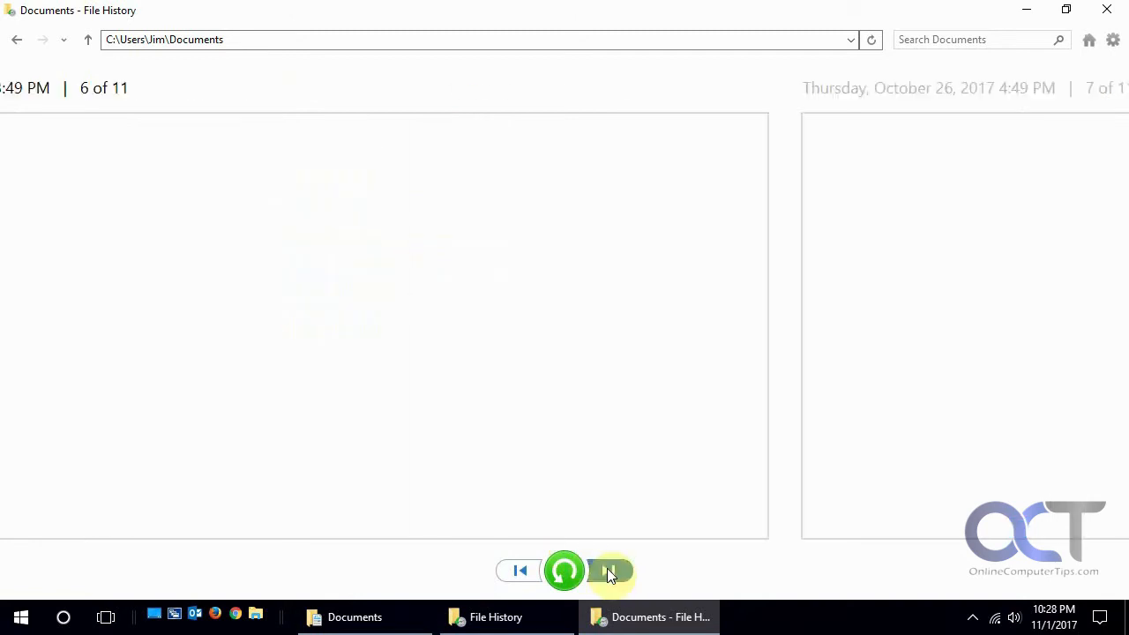
left_click(608, 572)
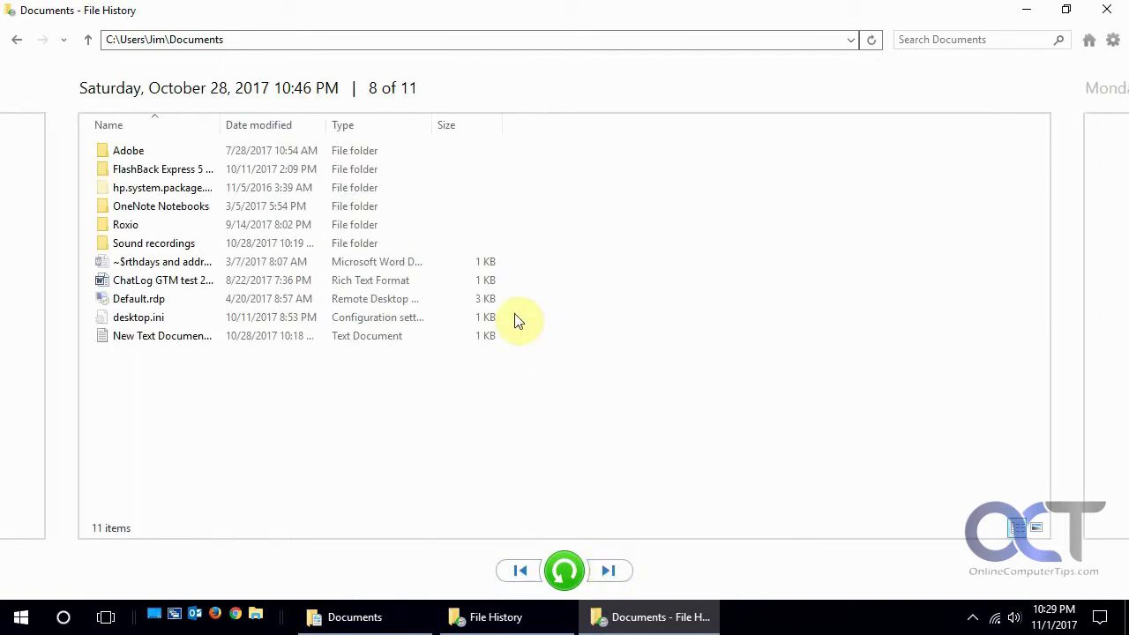
mouse_move(967, 134)
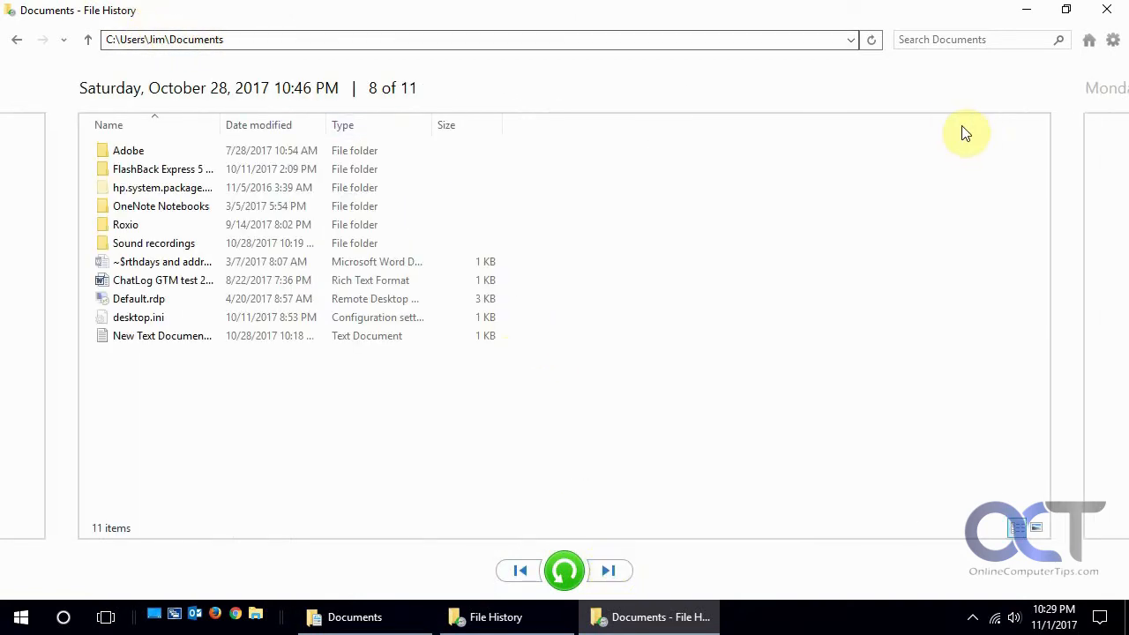
mouse_move(810, 534)
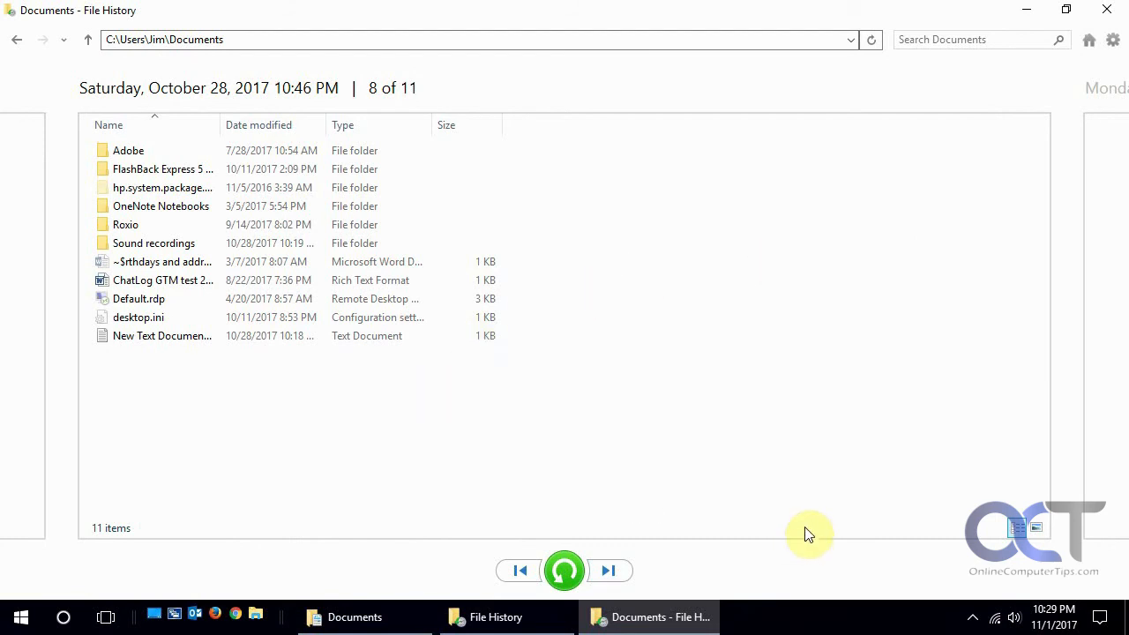
mouse_move(765, 451)
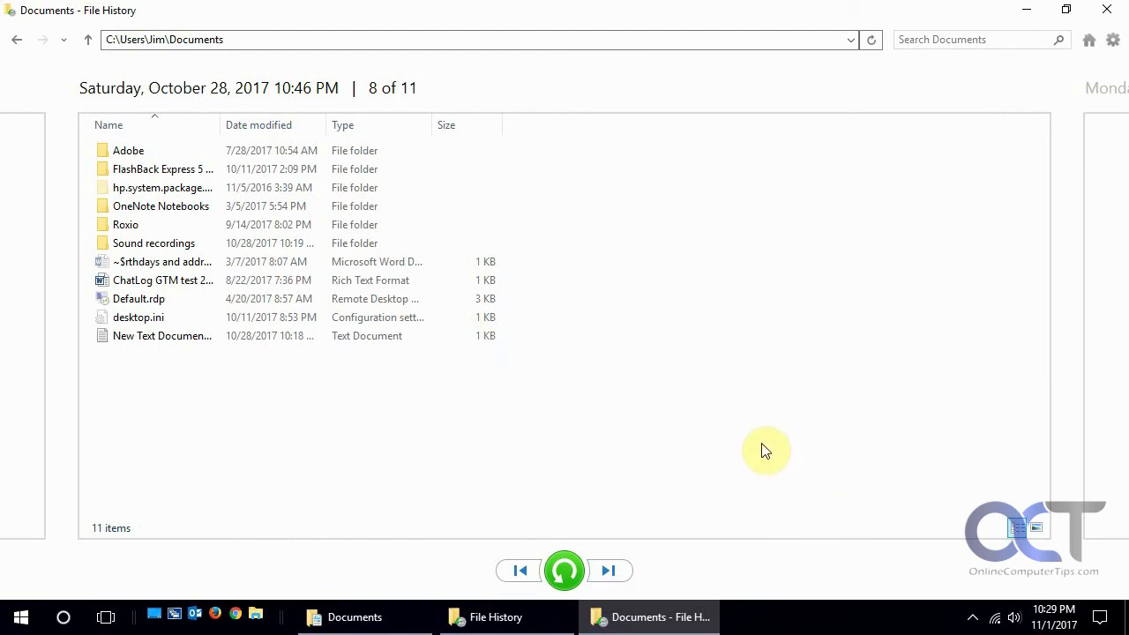